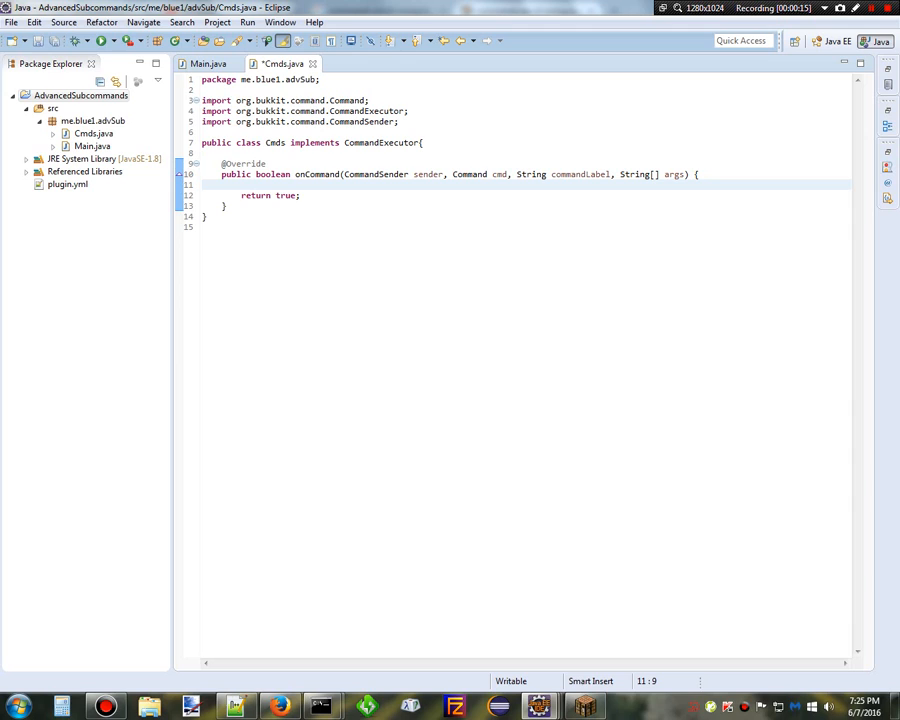
mouse_move(236, 708)
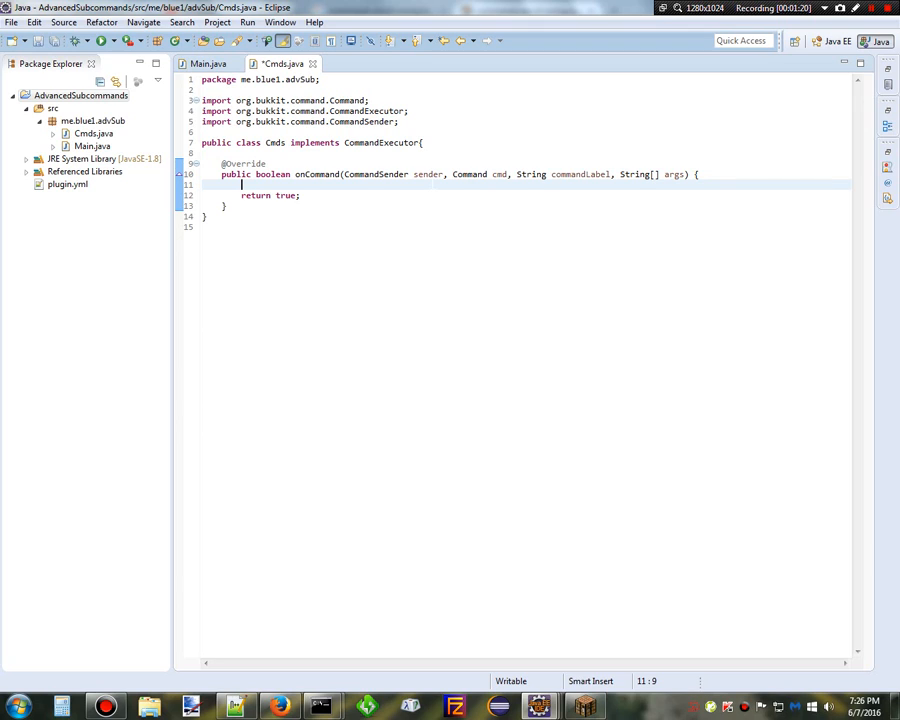
- Check sender instanceof Player and cast it to Player p, with an else branch
type("if")
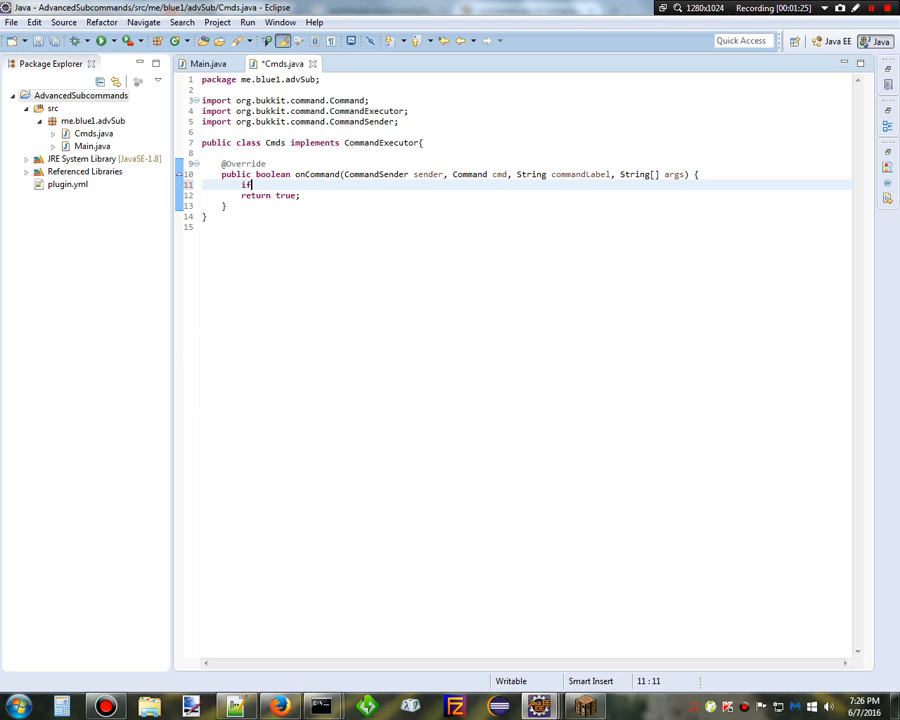
type("(sender instanceof Player")
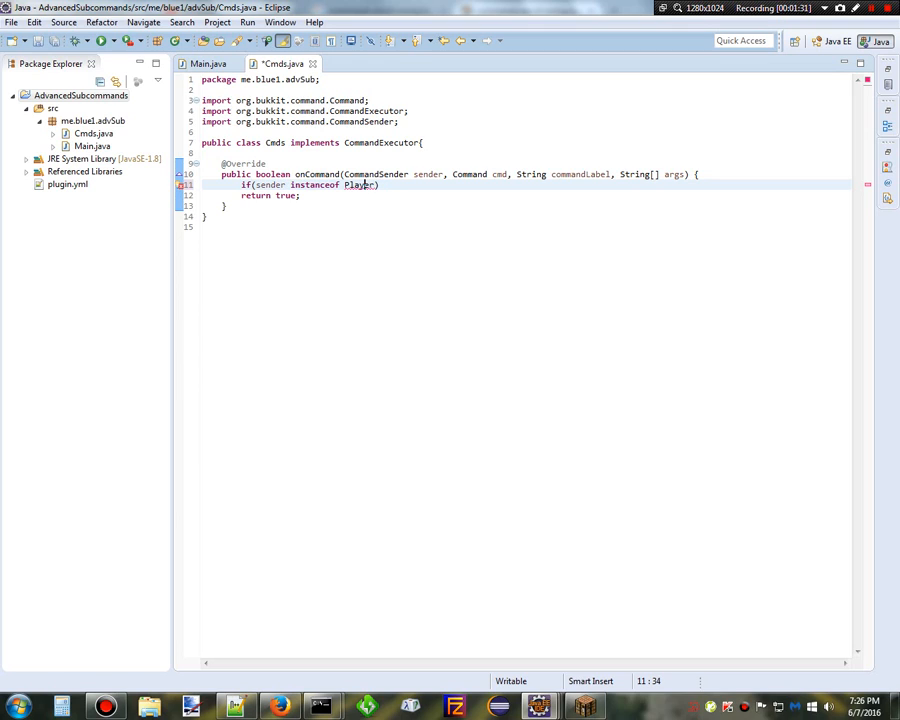
type("){")
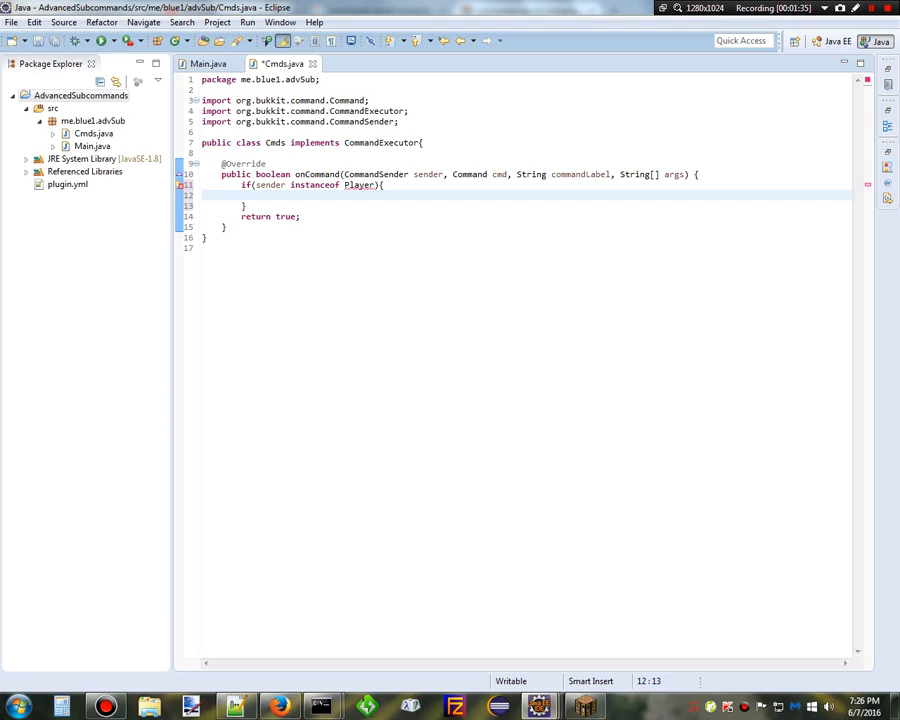
type("Player p =")
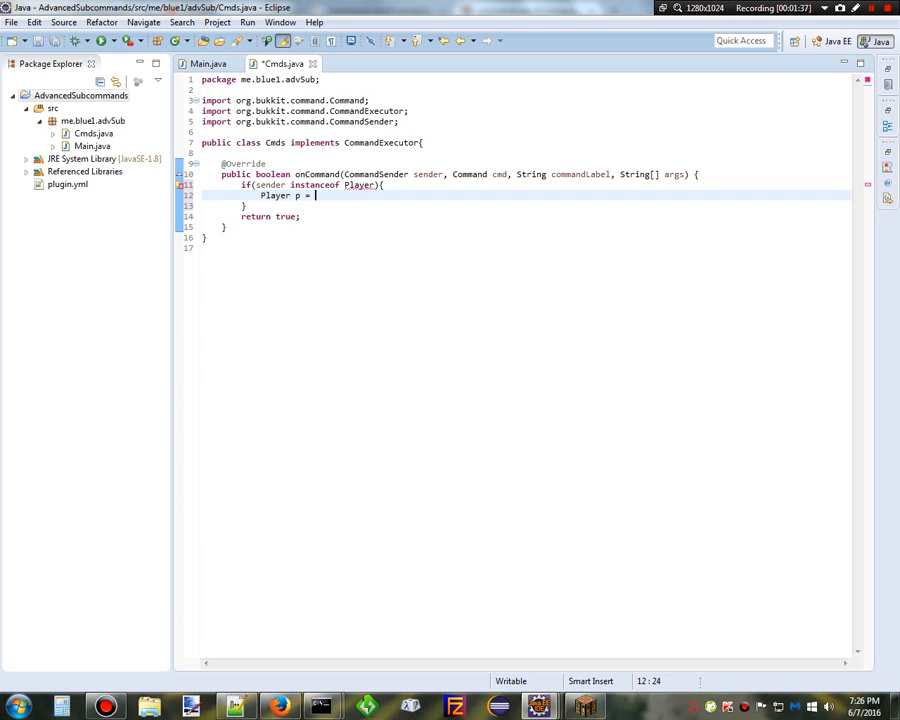
type("sender;")
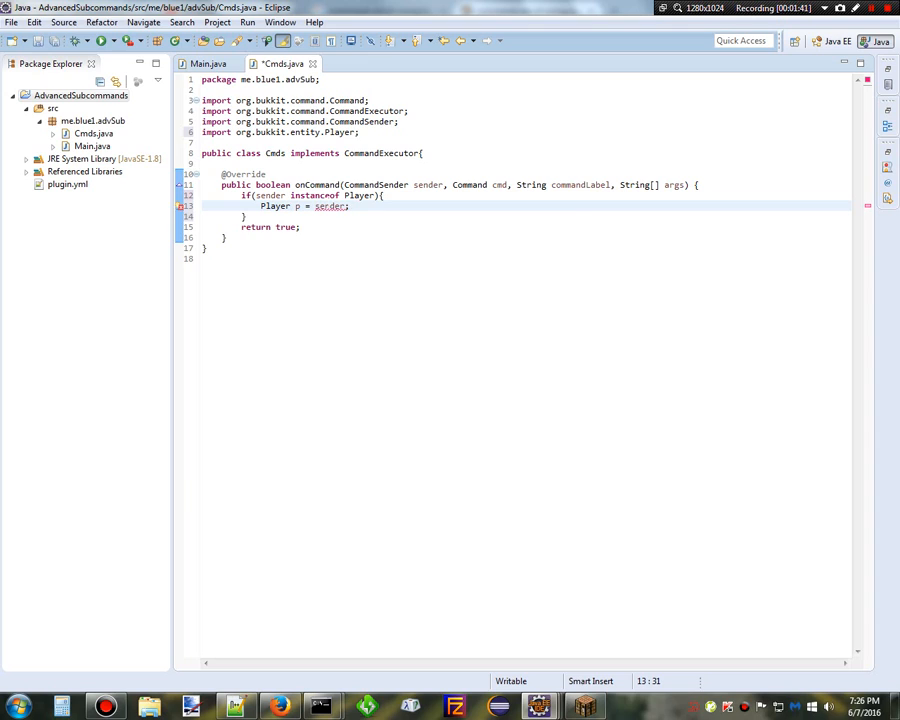
type("(Player) sender;")
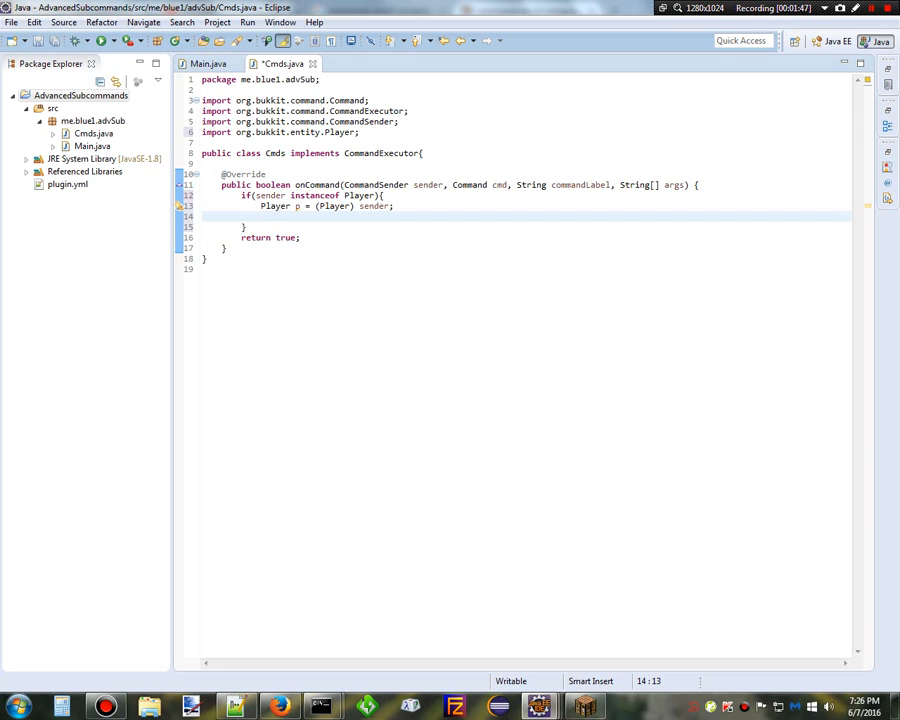
type("}else {")
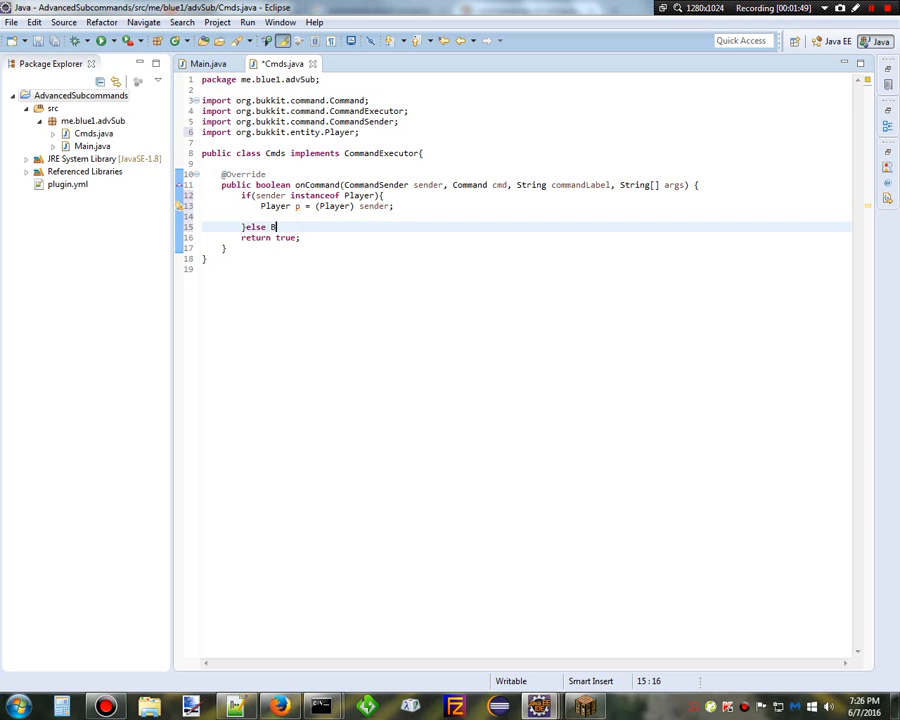
- Send the console a red "Only use this command as a player!" message via Bukkit.getConsoleSender()
type("ukkit.getCon")
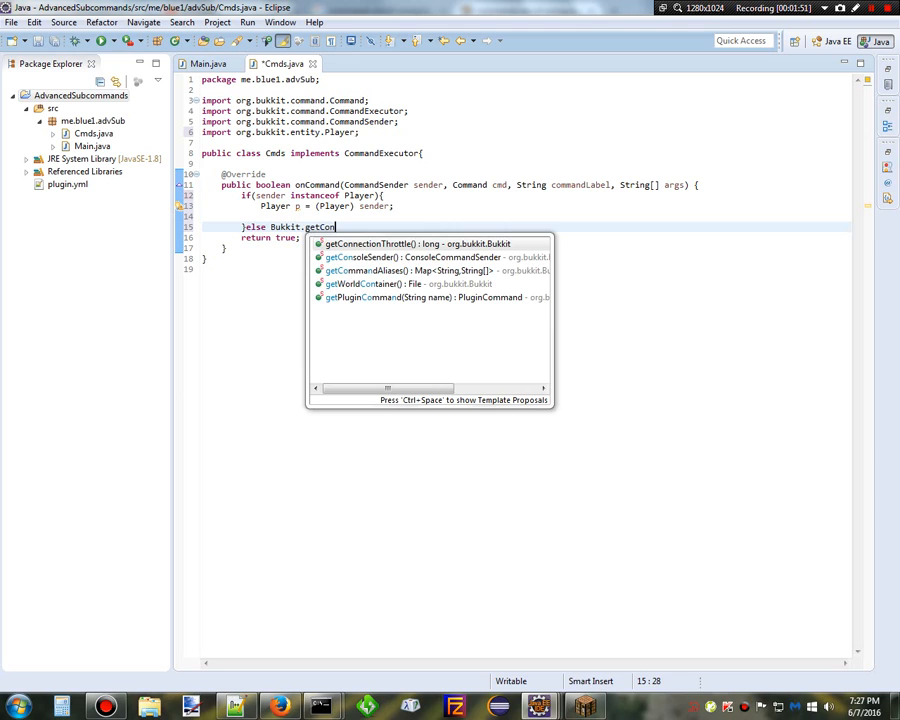
left_click(378, 256)
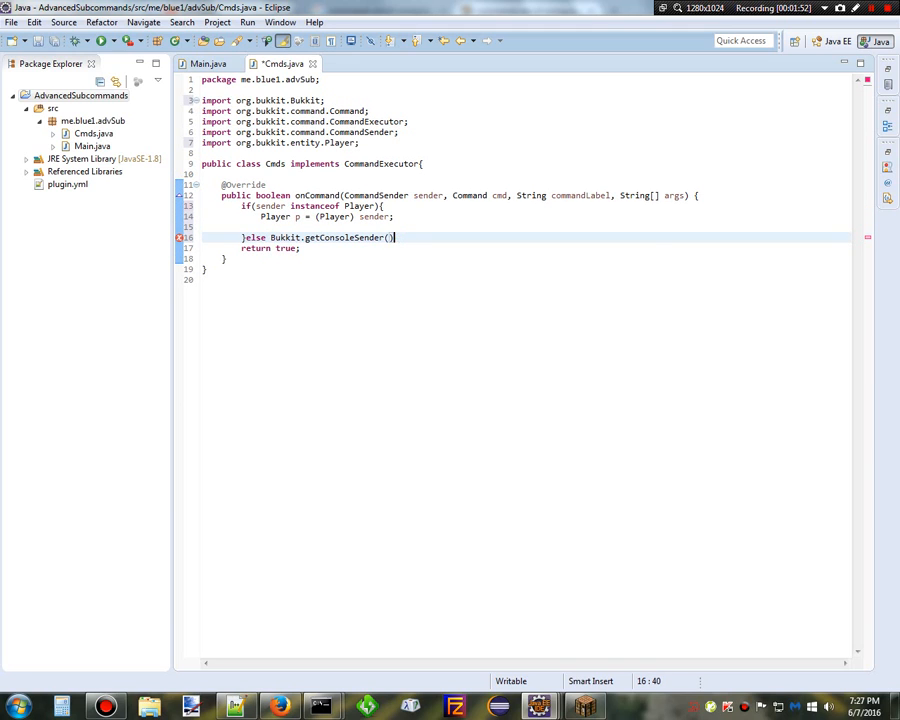
type(".se")
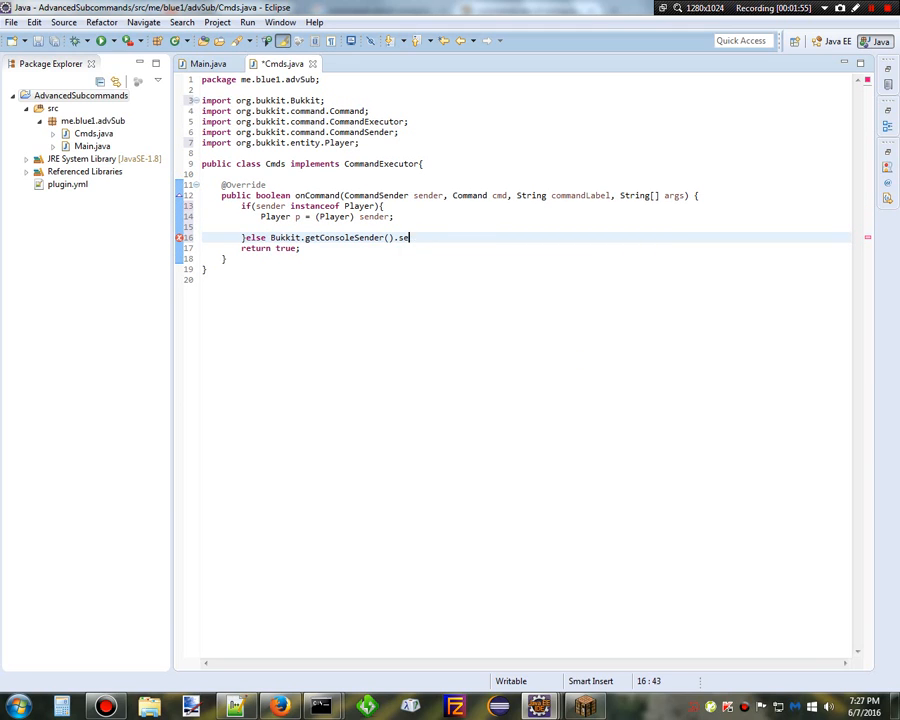
type("ndMessage();")
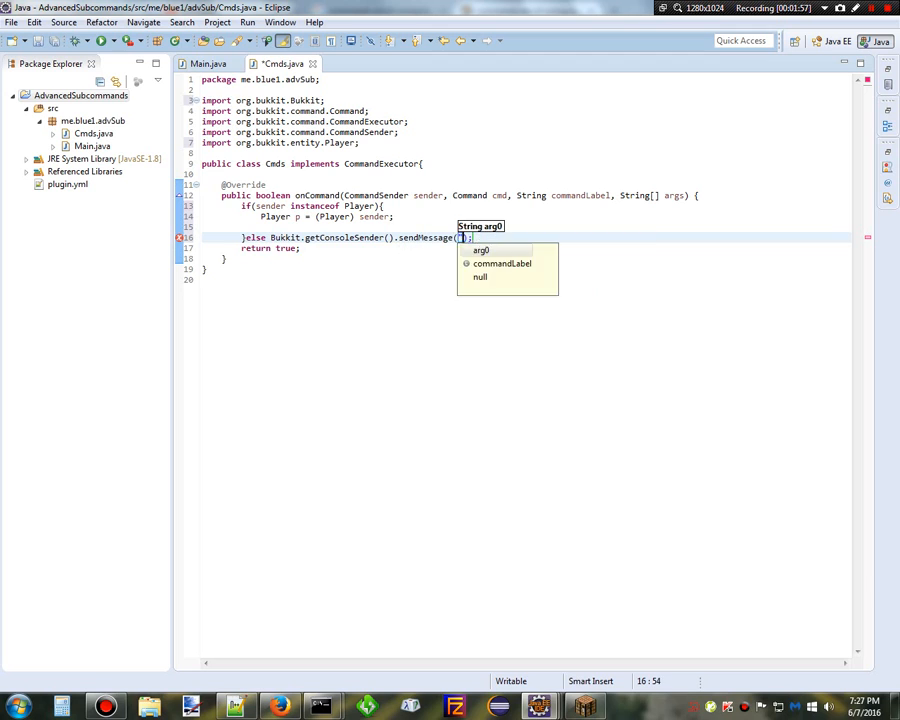
type("ChatColor\"\"")
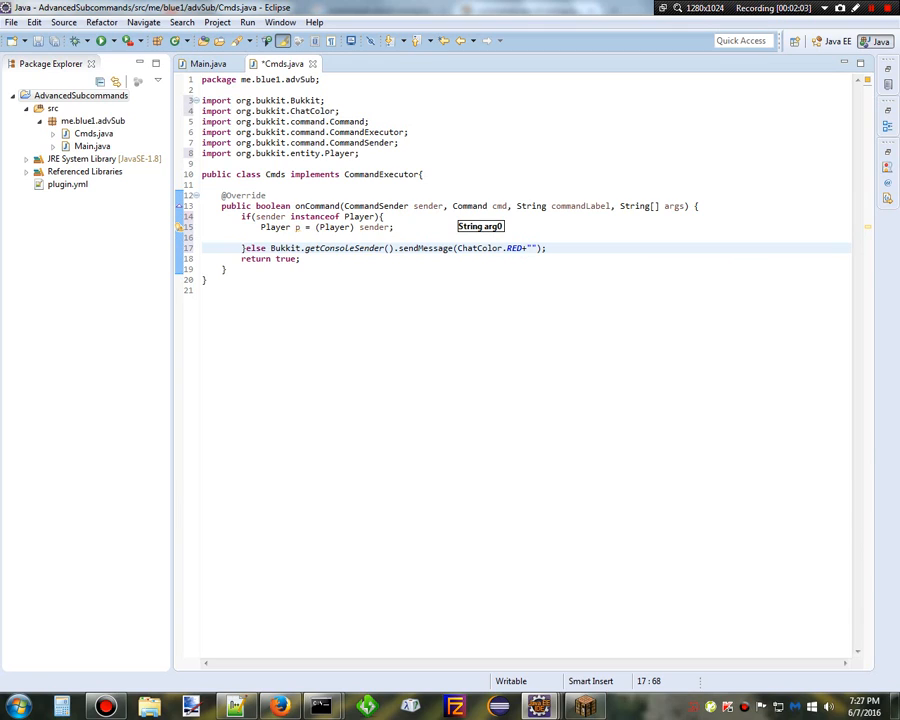
type("Only use this")
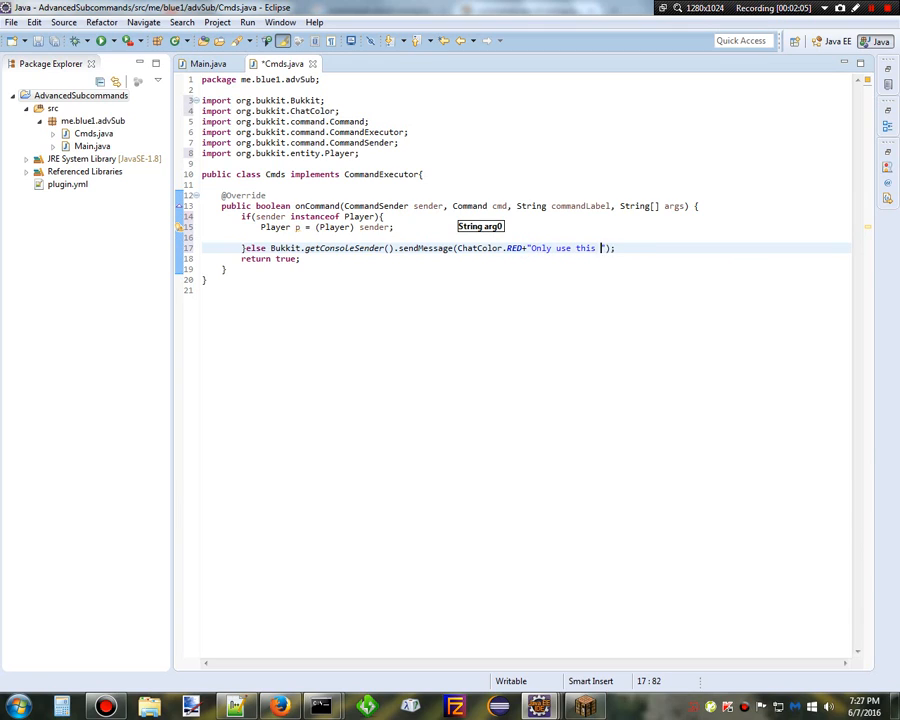
type("command a s a player")
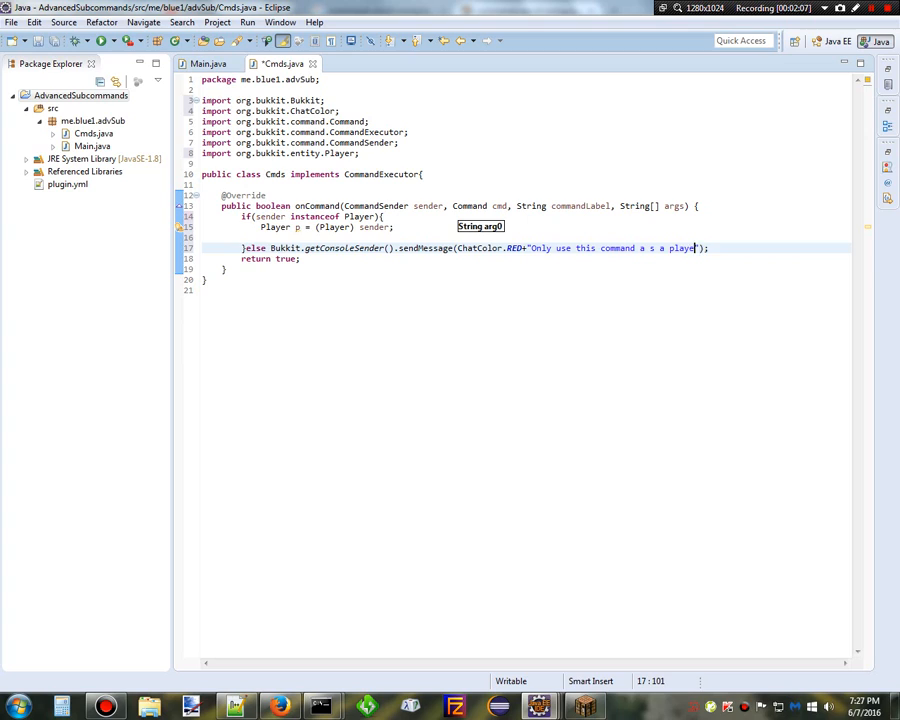
type("!")
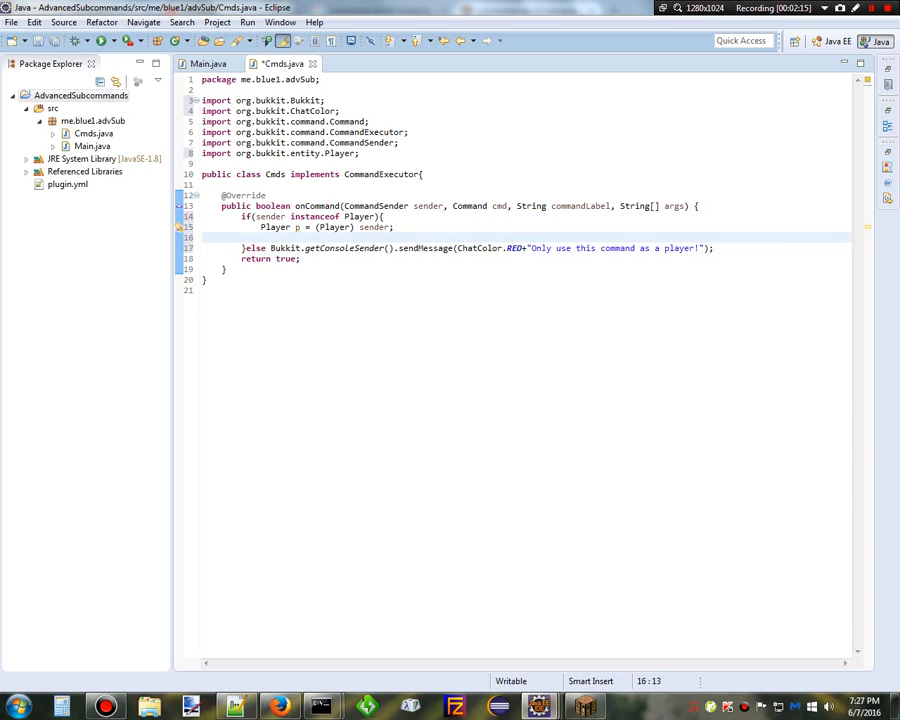
- Check cmd.getName() equals "test" and that args.length == 0
type("if(cmd.")
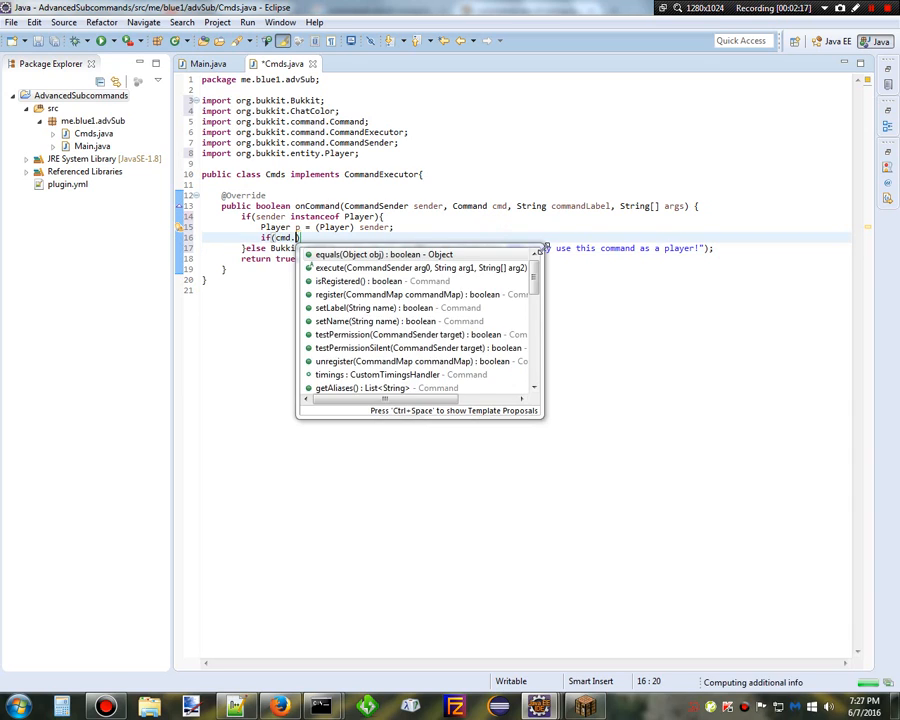
type("getName().equalsIgnoreCase(\"\")){")
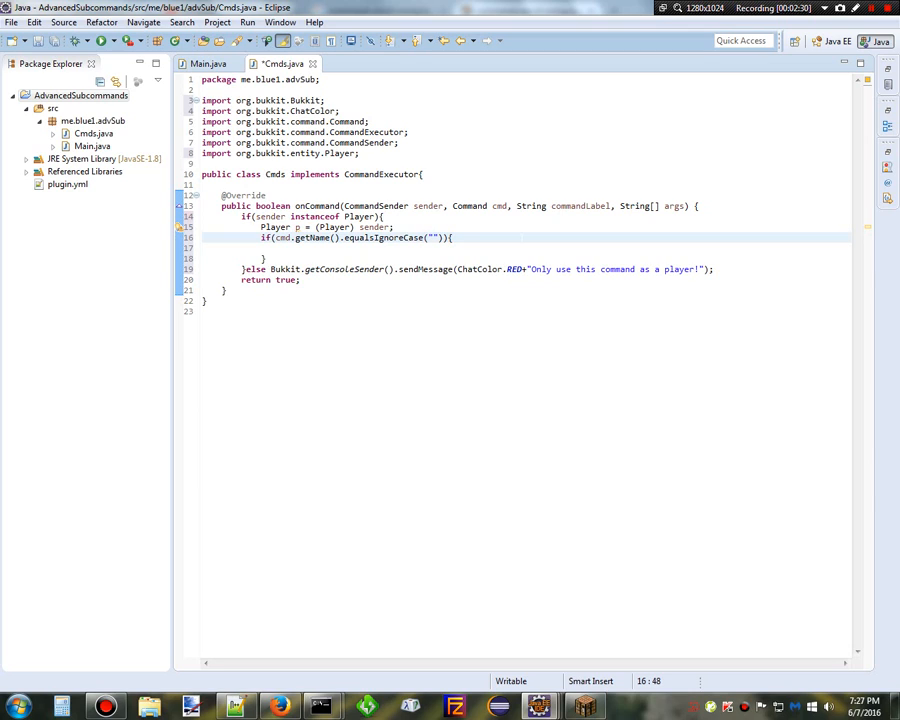
type("test")
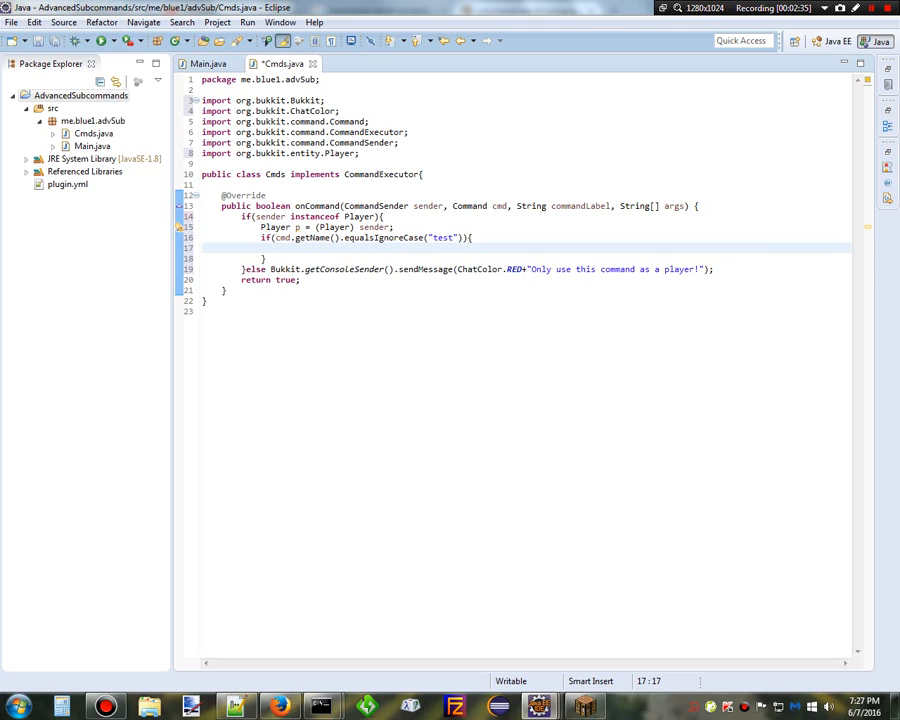
type("if(args.length == 0){")
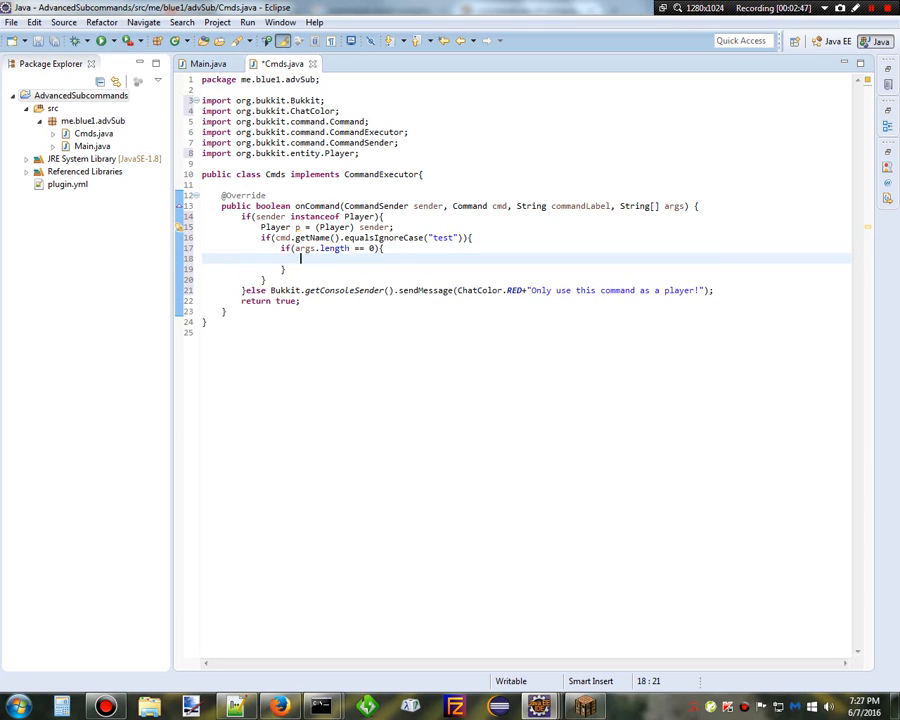
double_click(334, 248)
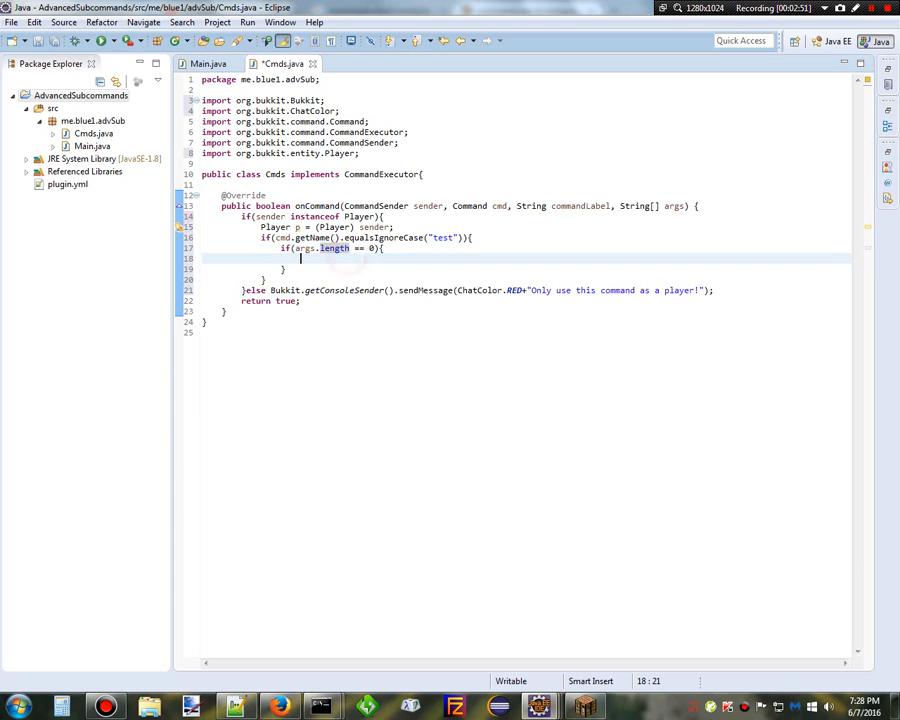
double_click(334, 248)
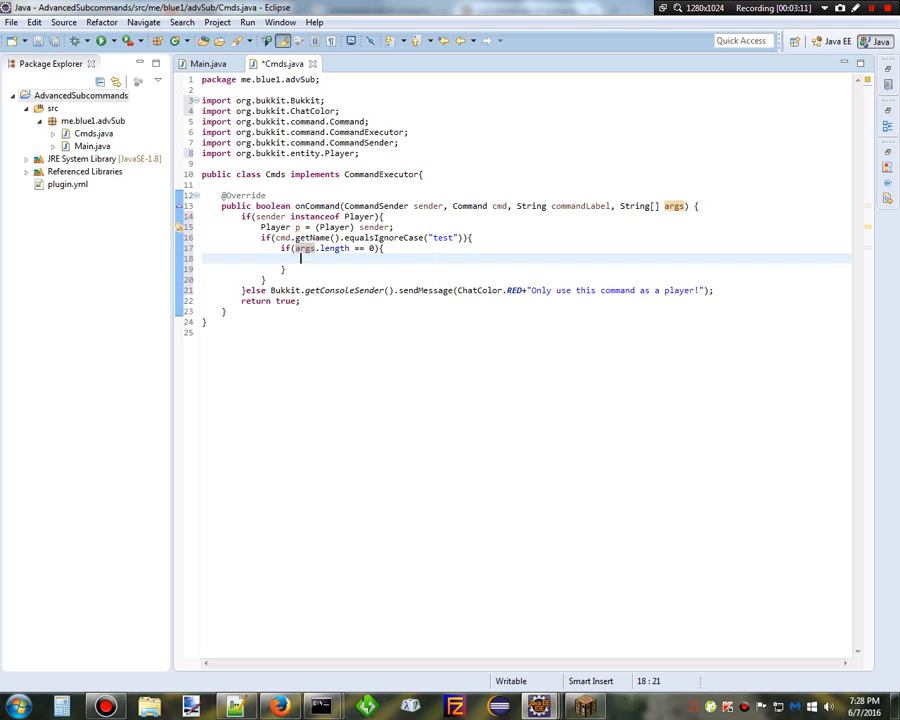
- Send the player p.sendMessage(ChatColor.AQUA + "Test")
type("p.sendMessage(\"\");")
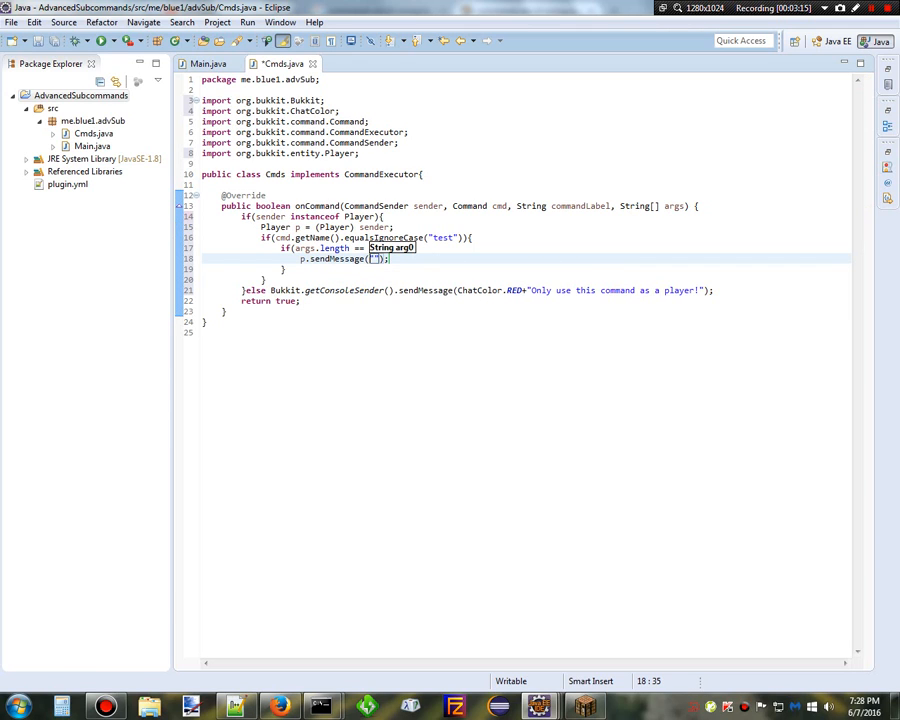
type("ChatColo.")
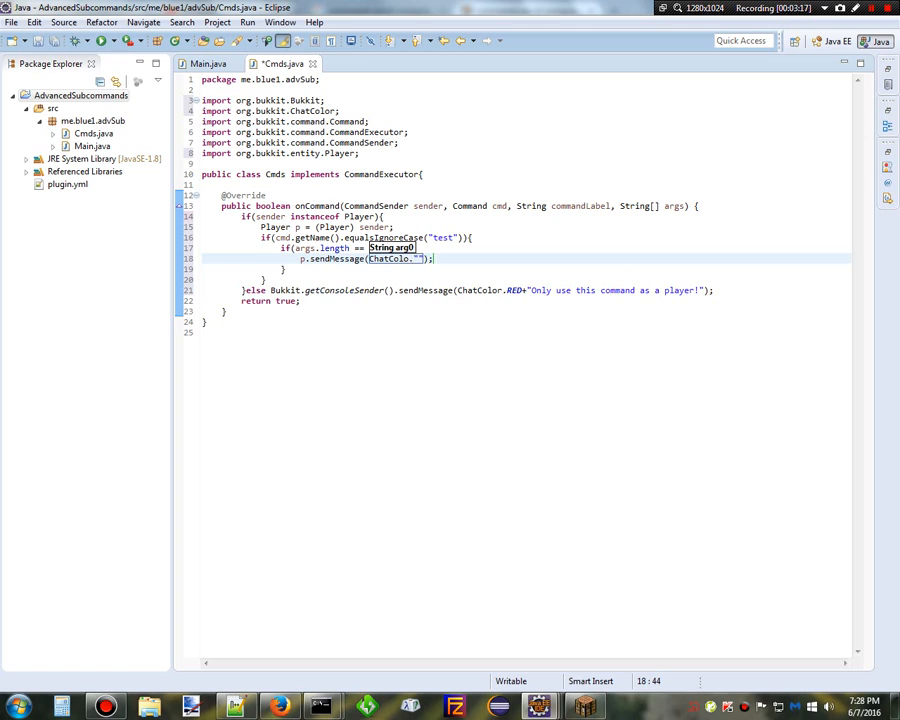
type("AQUA")
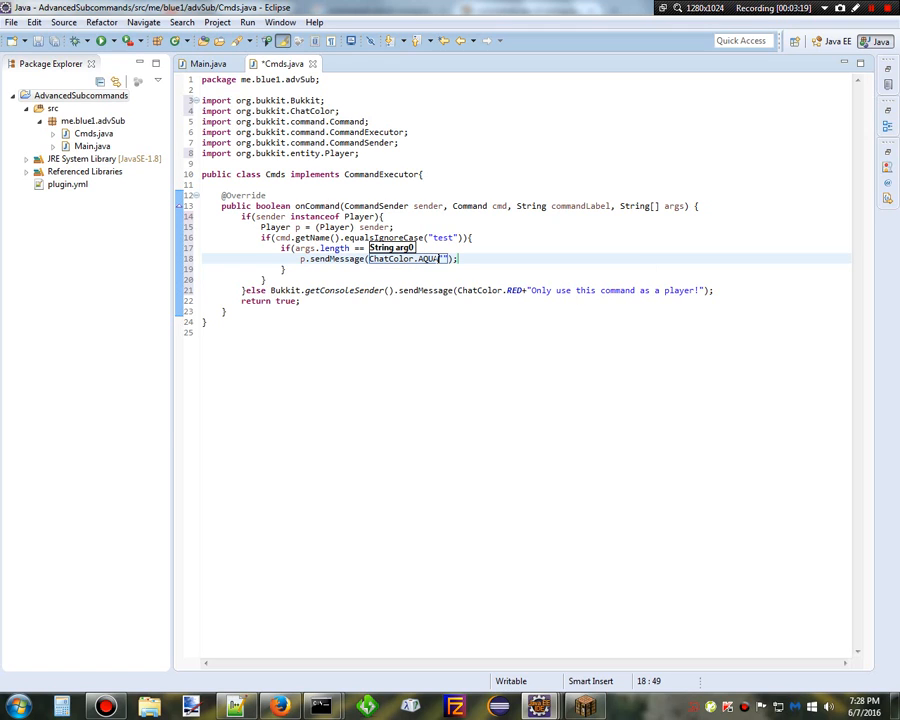
type("+")
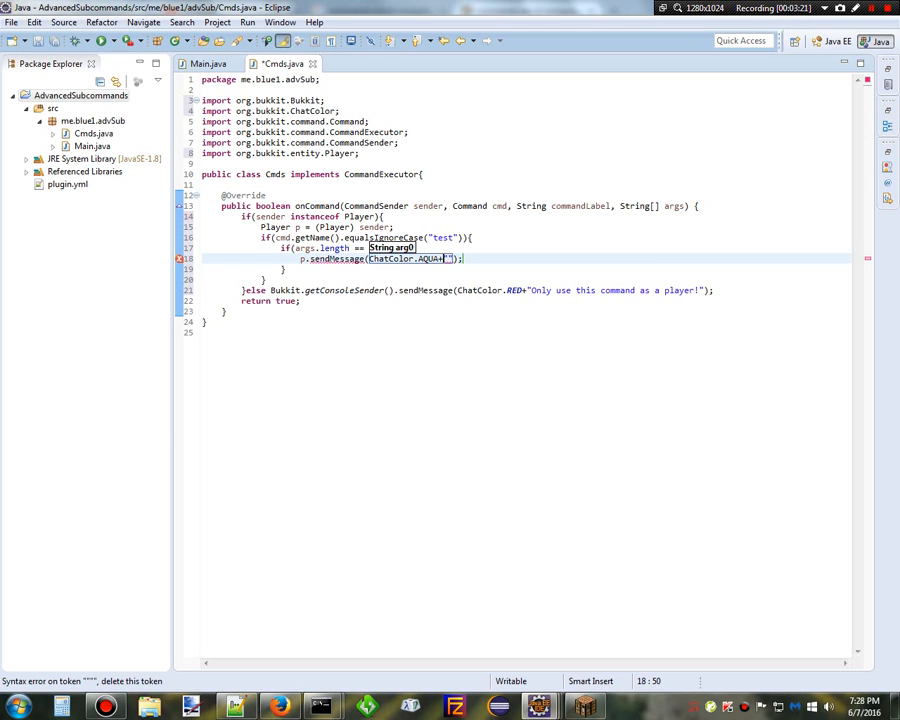
type("Test")
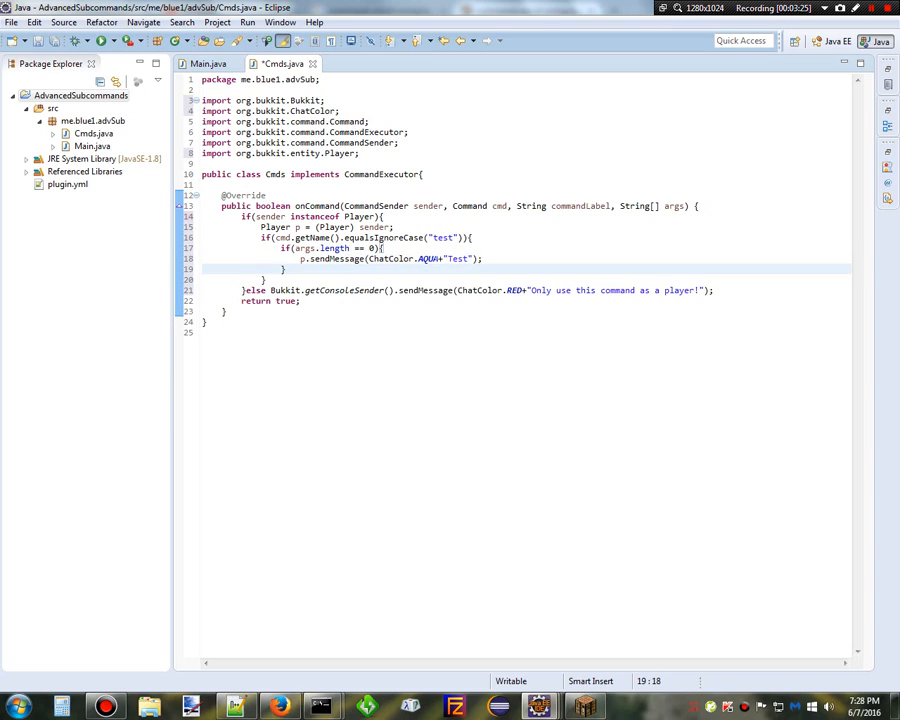
- Add else if(args.length == 1) with args[0].equalsIgnoreCase("goat") inside
type("else if")
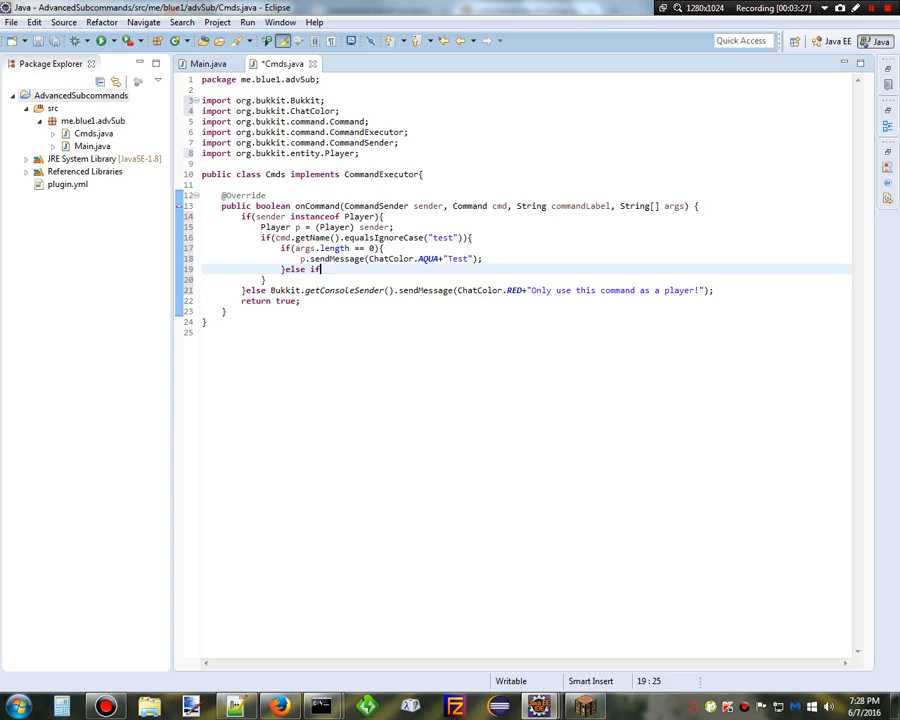
type("(args.length == 1")
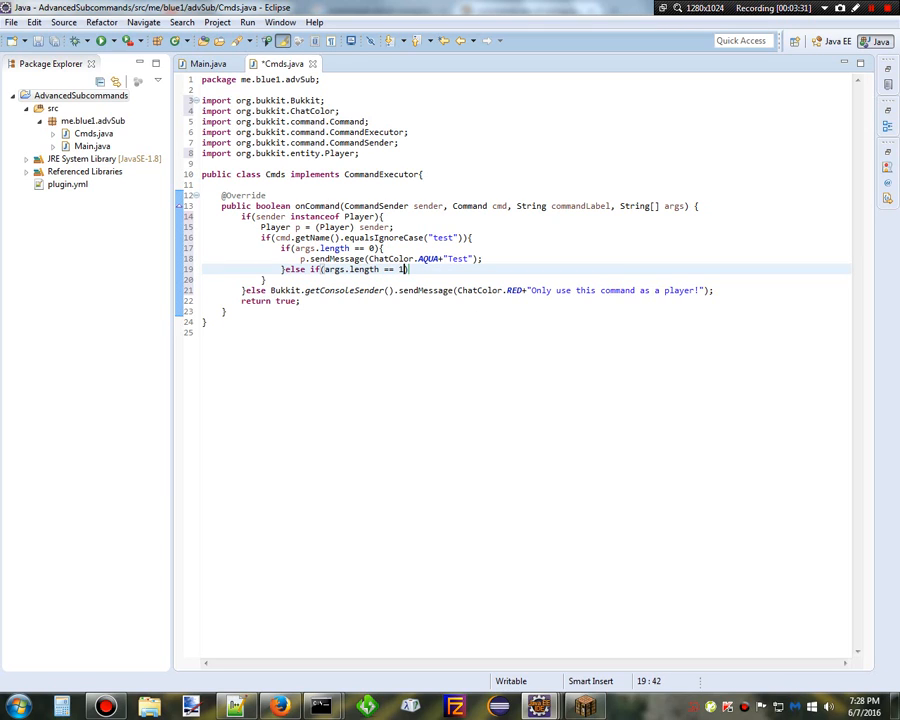
type("){")
type("if(args[")
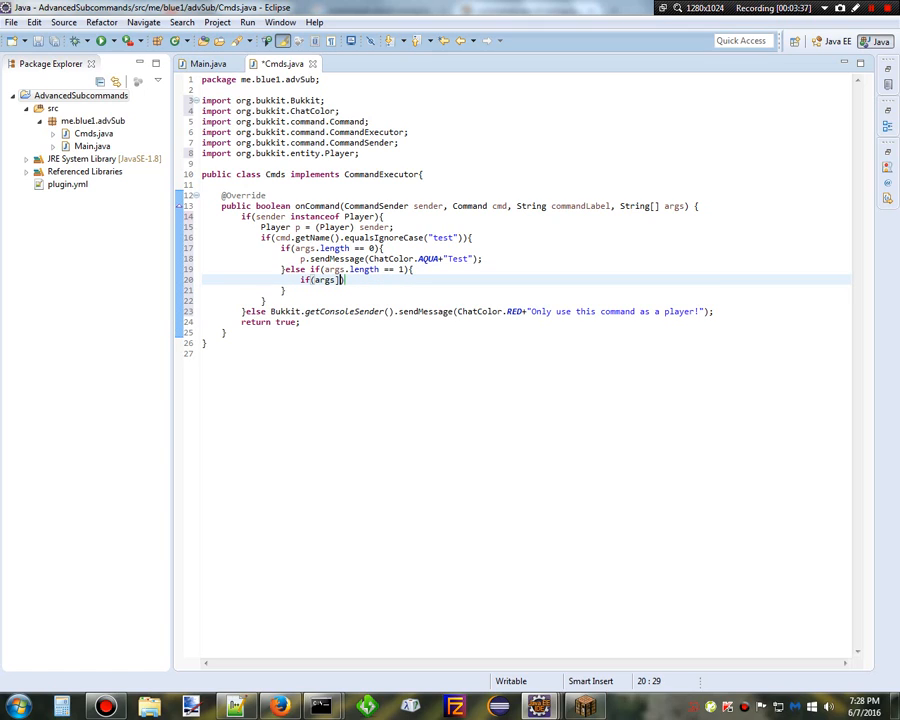
type("[0]")
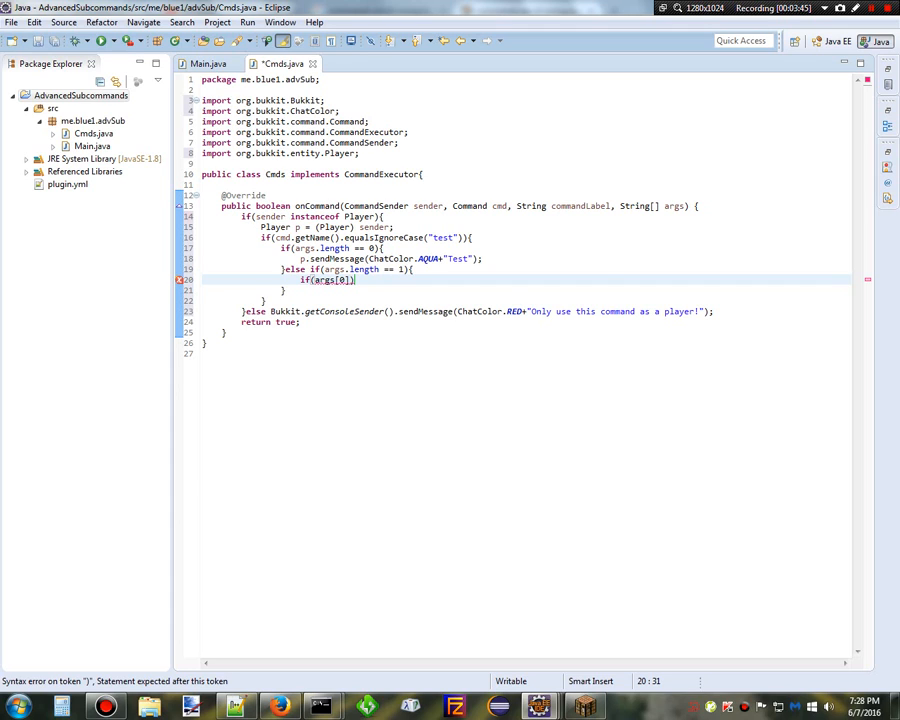
type(".equalsIgnoreCase(\"G")
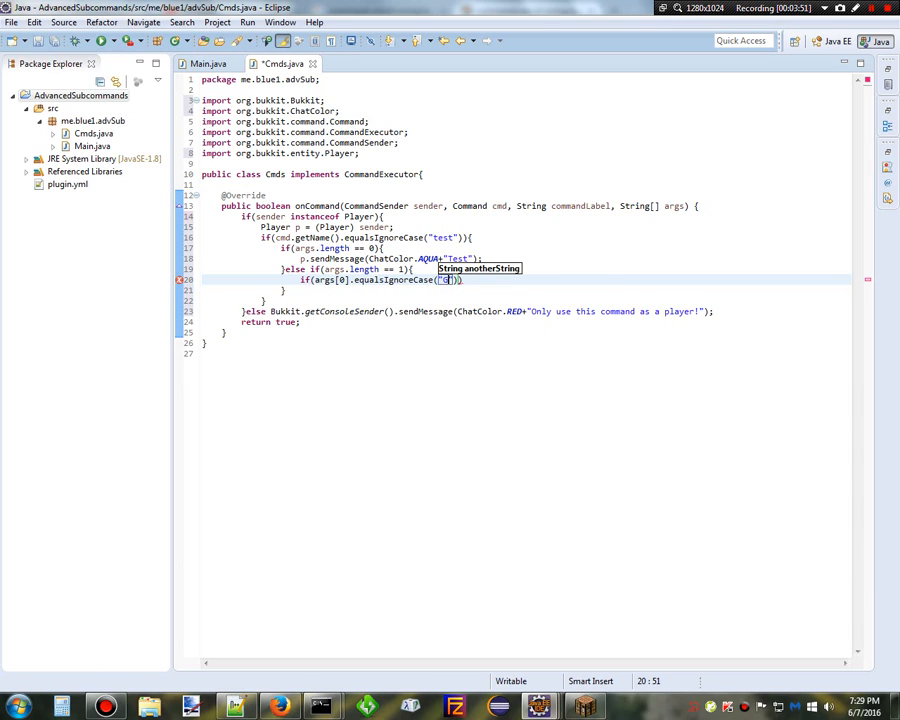
type("goat")
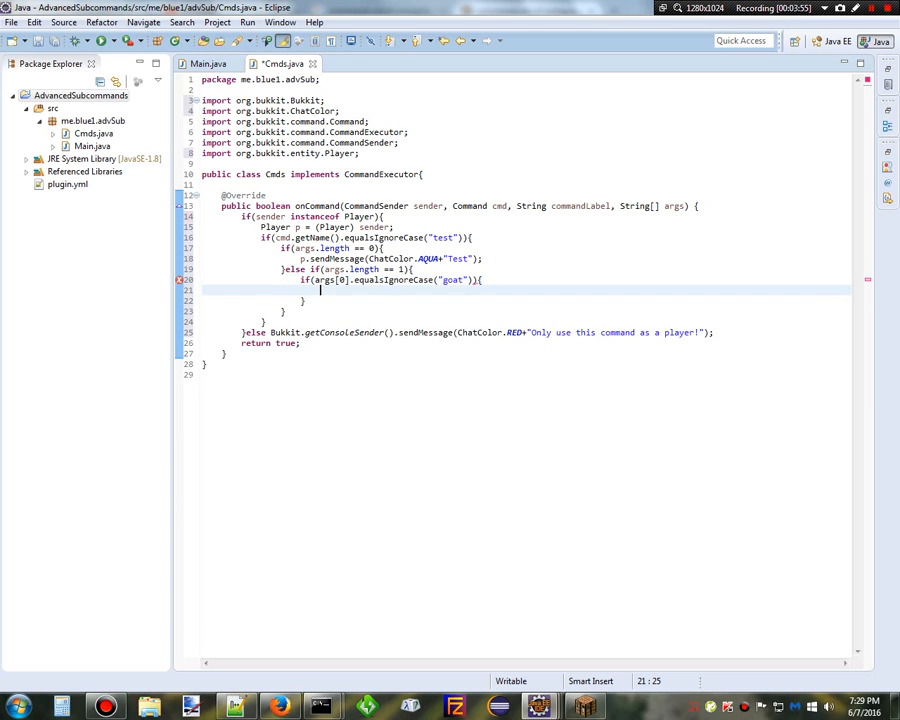
- Reply with p.sendMessage(ChatColor.AQUA + "Test, Goat!") and begin the next else if
type("p.sendMessage(\"\");")
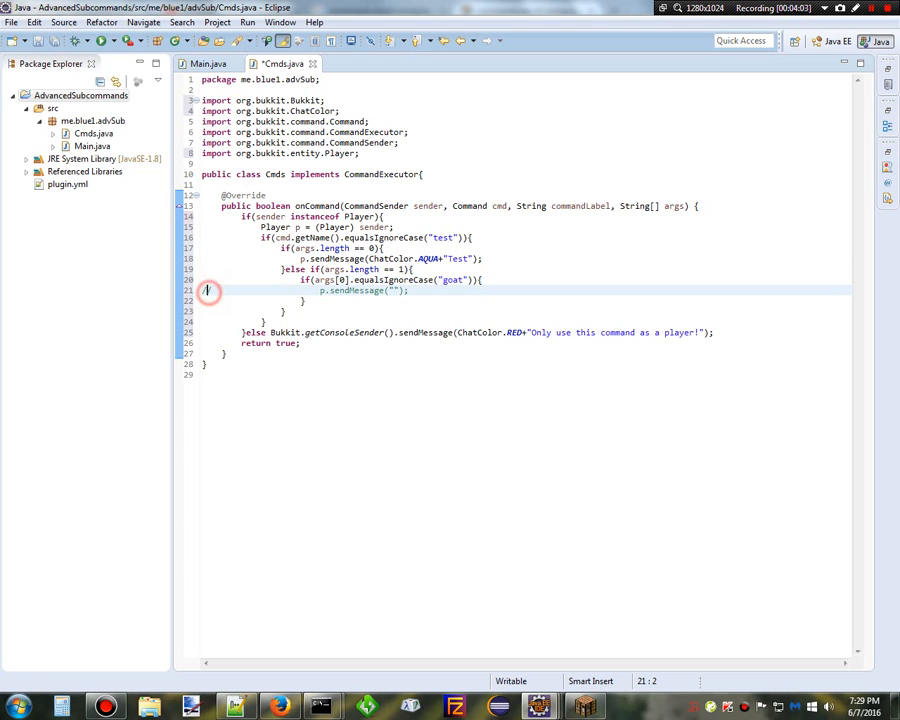
left_click(396, 290)
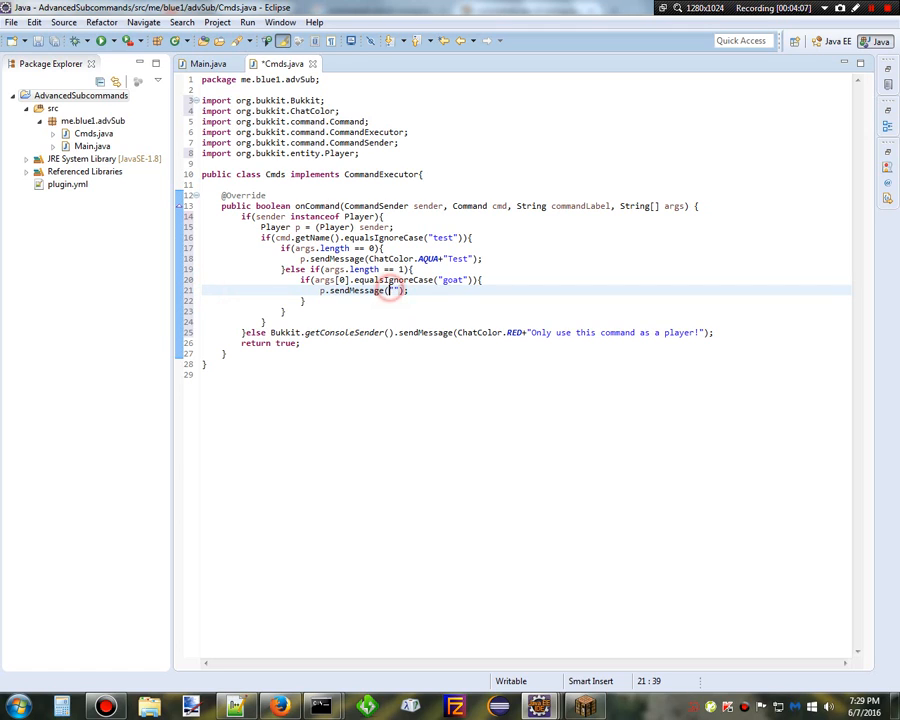
type("ChatColor.AQUA+")
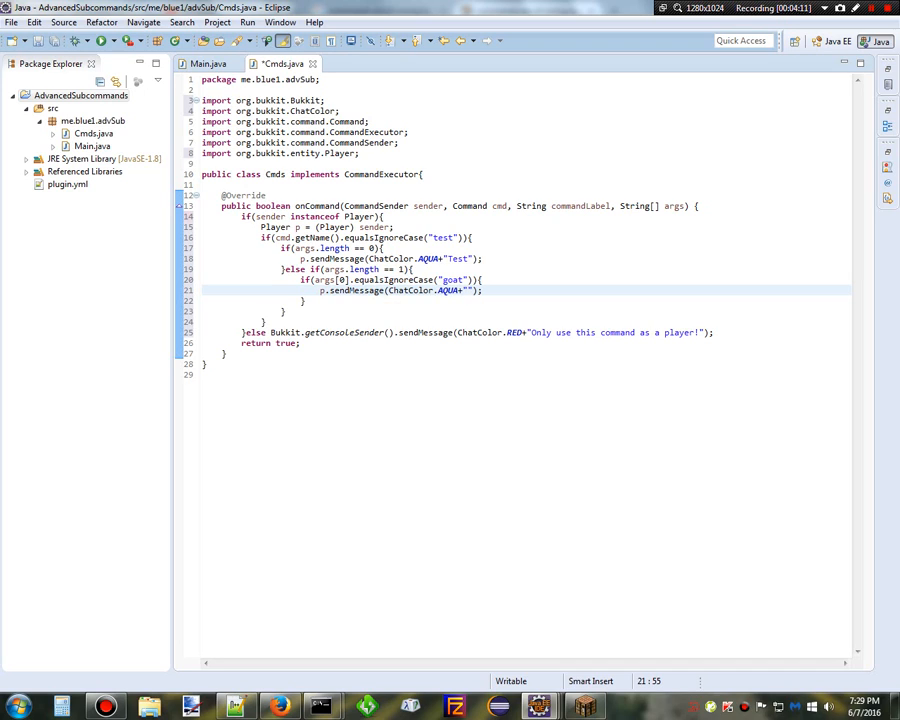
type("Tews")
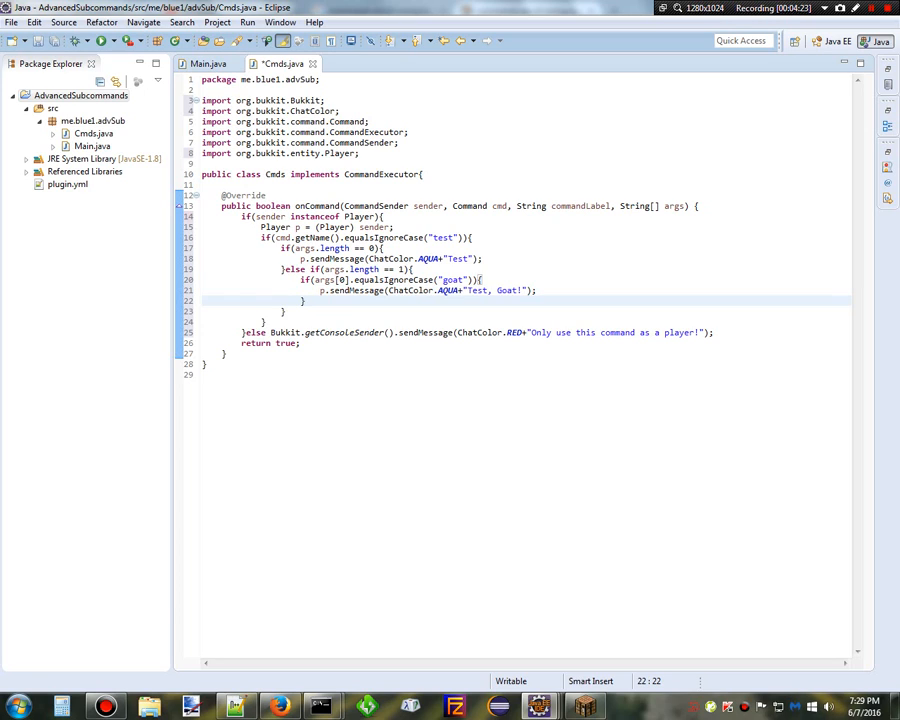
type("}else if(args[0].equalsIgnoreCase(\"sheep\")){")
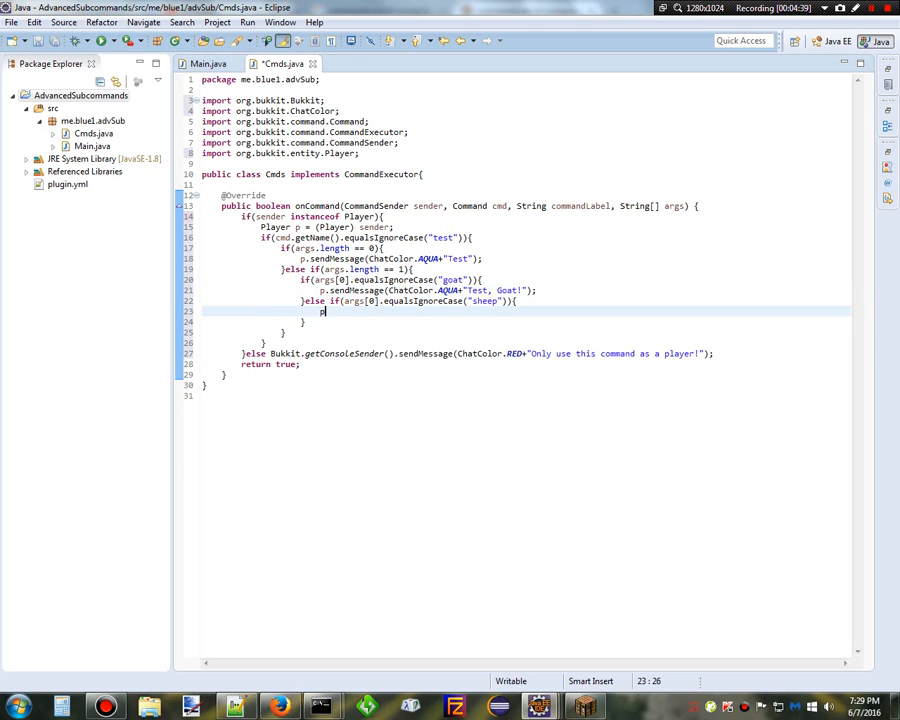
- Write p.sendMessage(ChatColor.AQUA + "Test, Sheep!") in the sheep branch
type("p.sendMessage(\"\");")
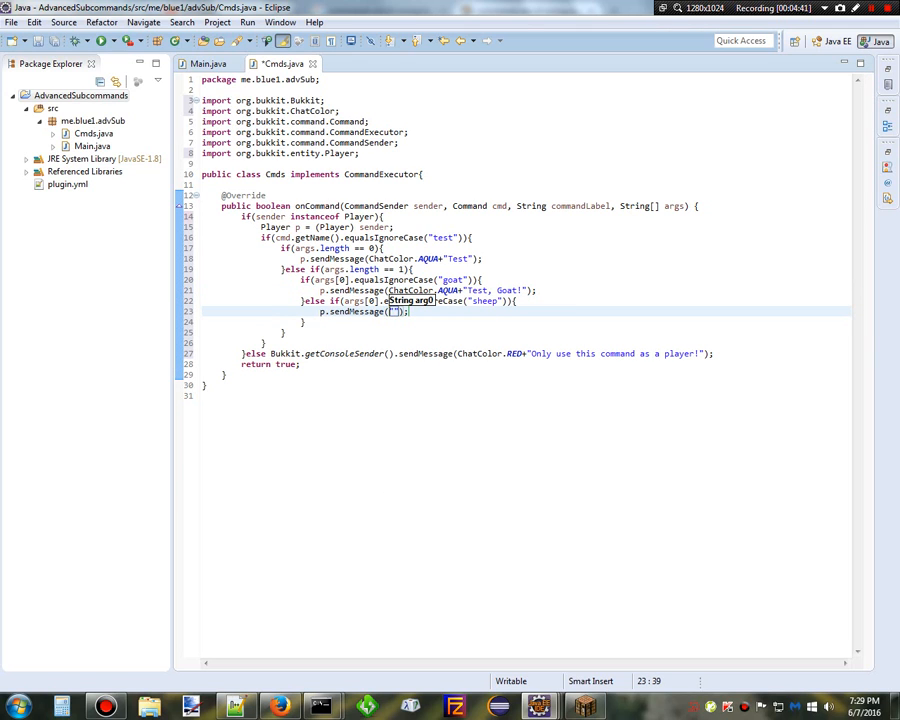
type("ChatColor.AQUA+")
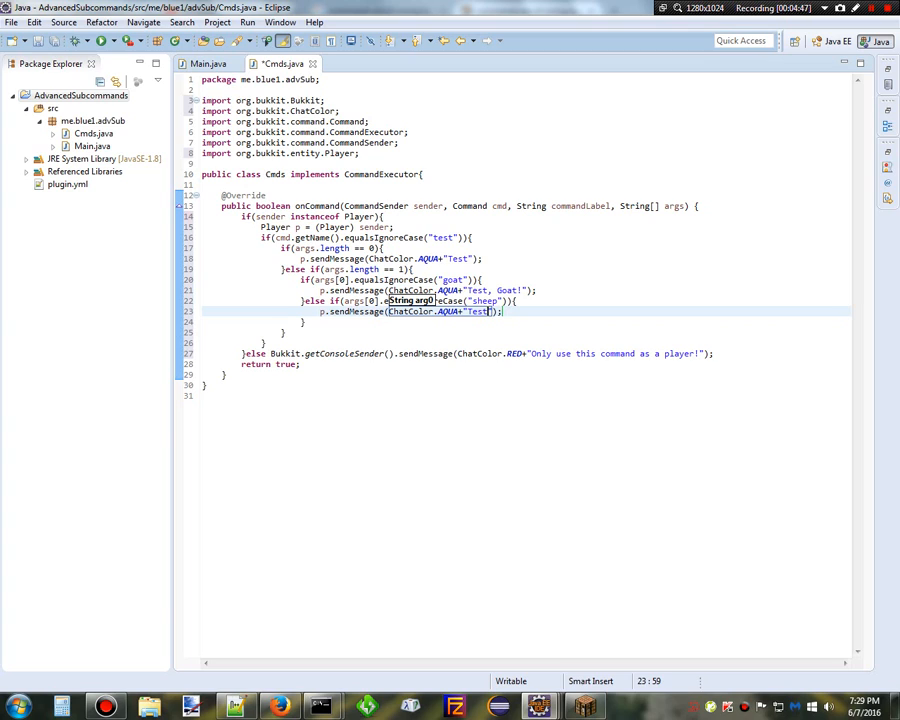
type("Sheep!")
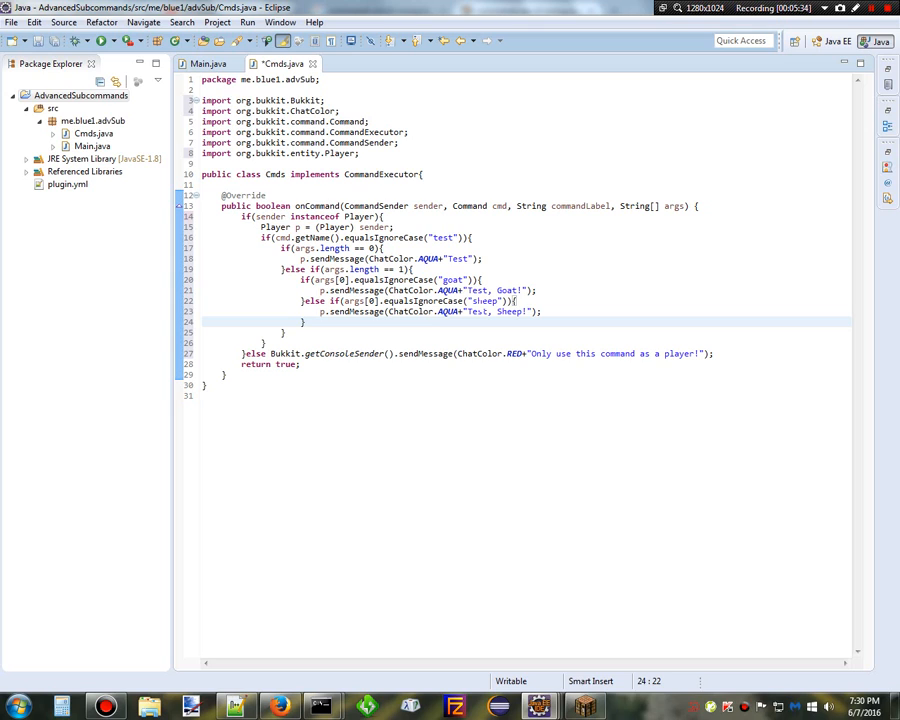
- Add else p.sendMessage(ChatColor.RED + "Invalid Subcommand!")
type("else")
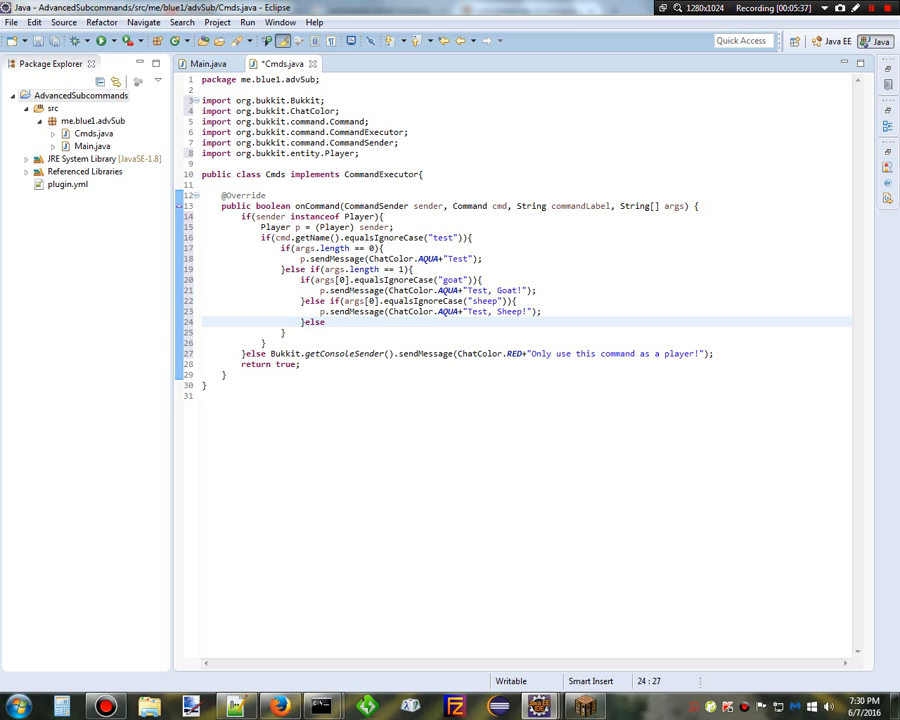
type("p.sendMessage(\"\");")
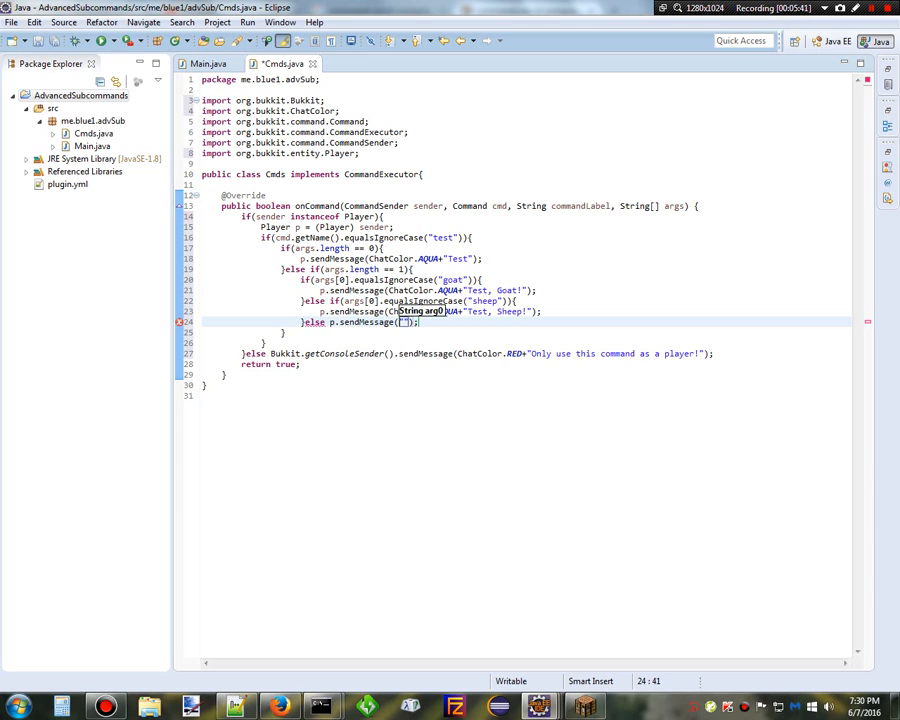
type("ChatColor.RED+\"Invalid")
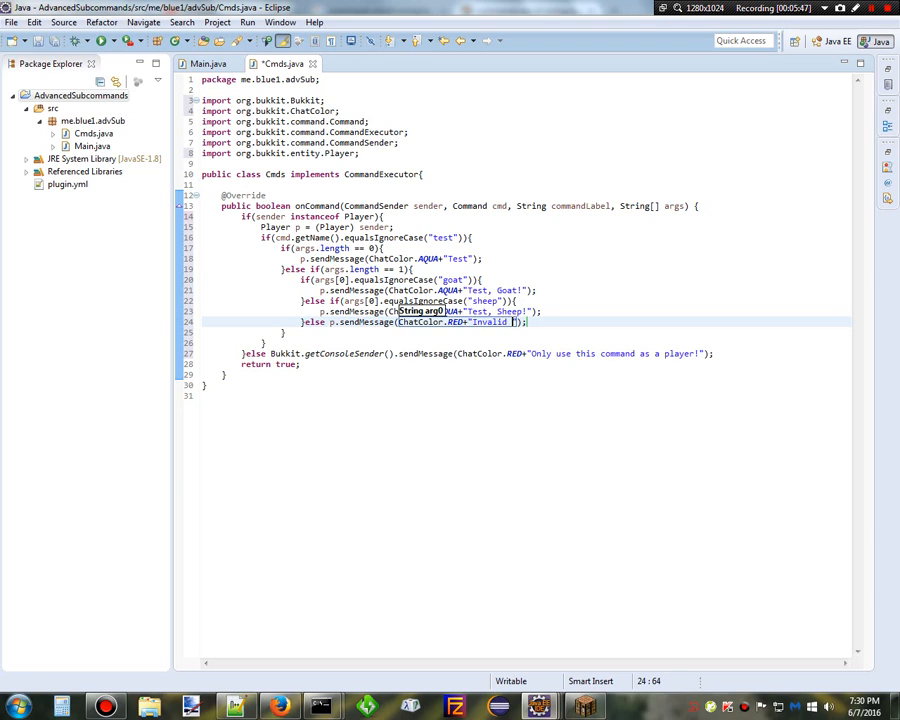
type("Subcommand!")
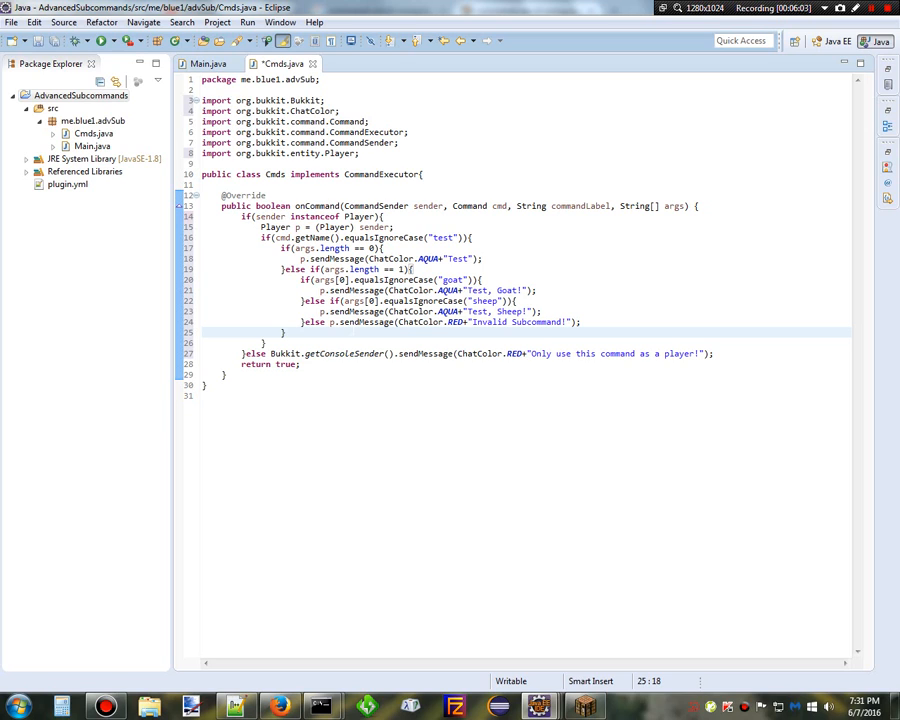
- Add a final else sending ChatColor.RED + "Too many Subcommands!" to the player
type("}else p")
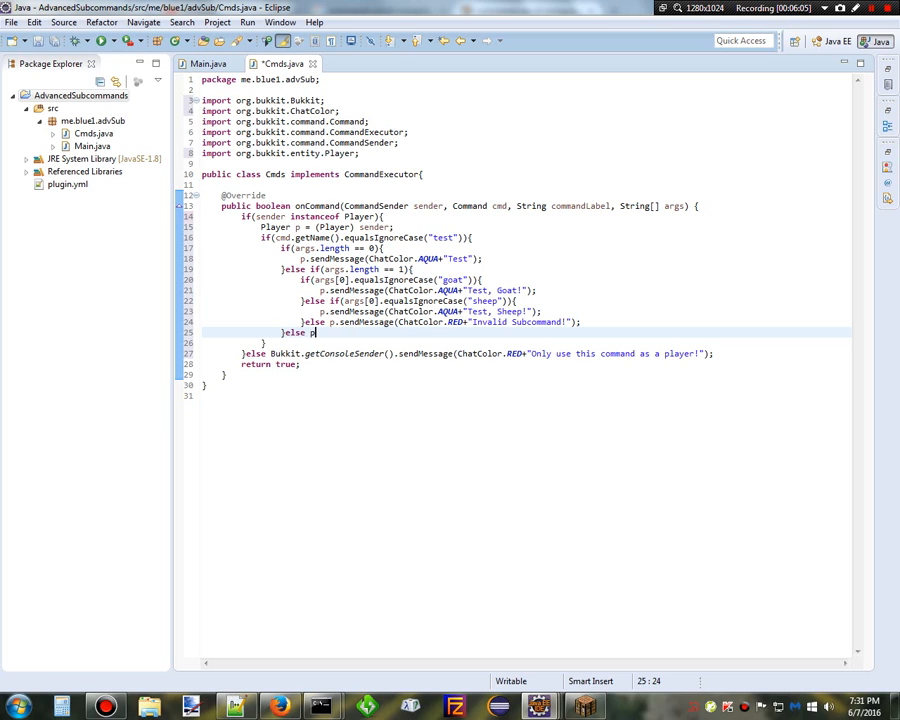
type("sendMessage(ChatCo);")
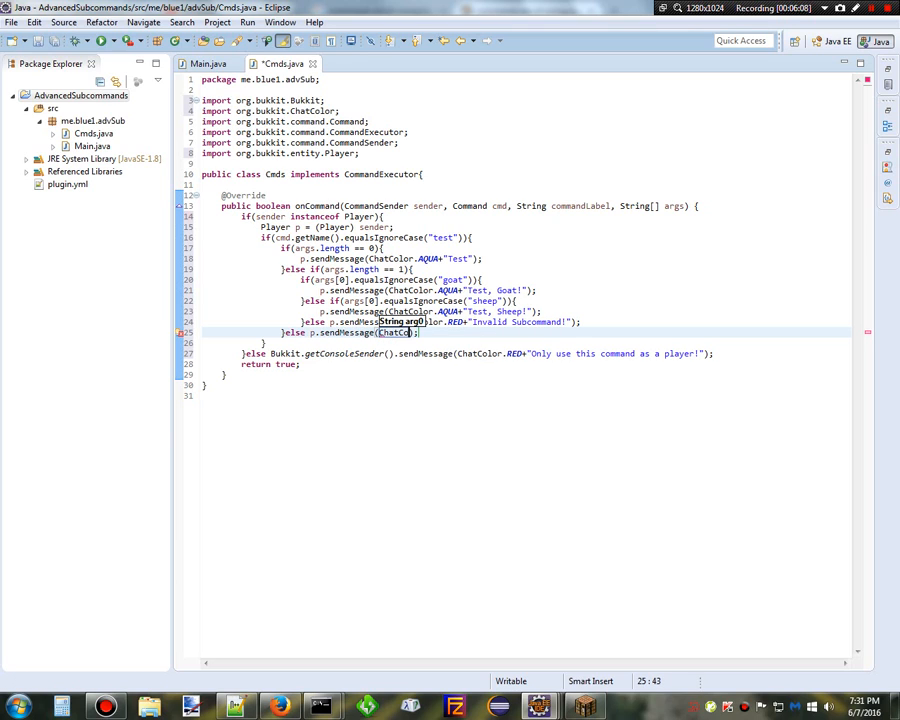
type(".RED")
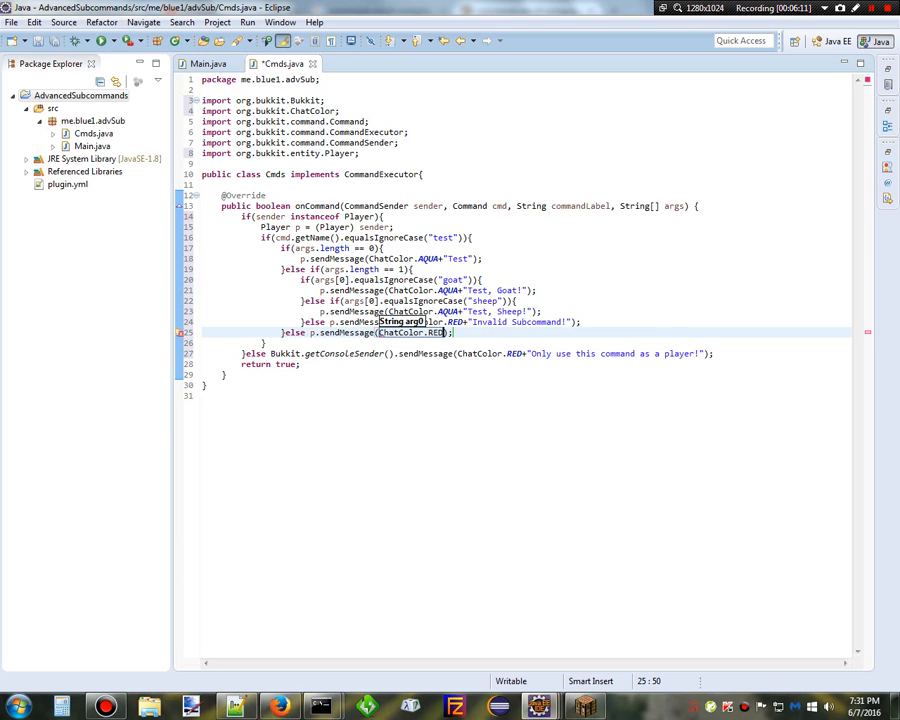
type("\"\"")
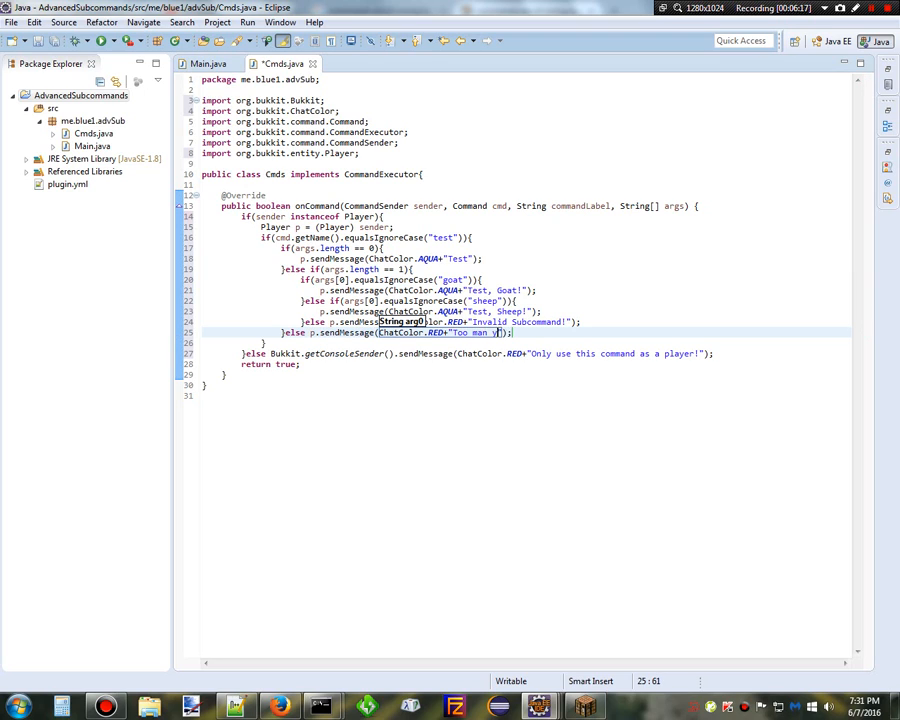
type("Subcommands!")
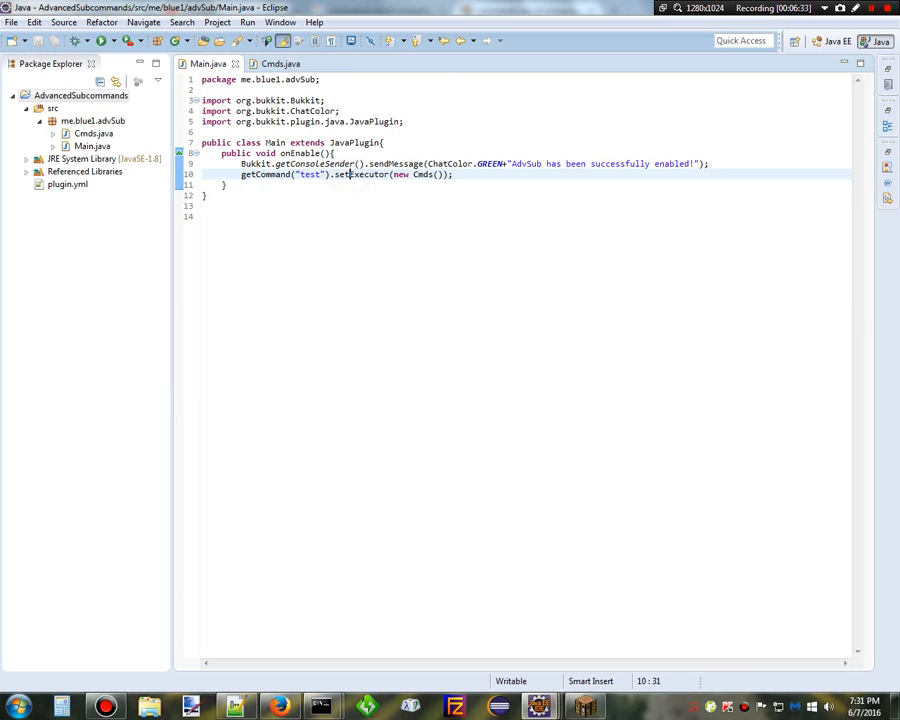
left_click(62, 186)
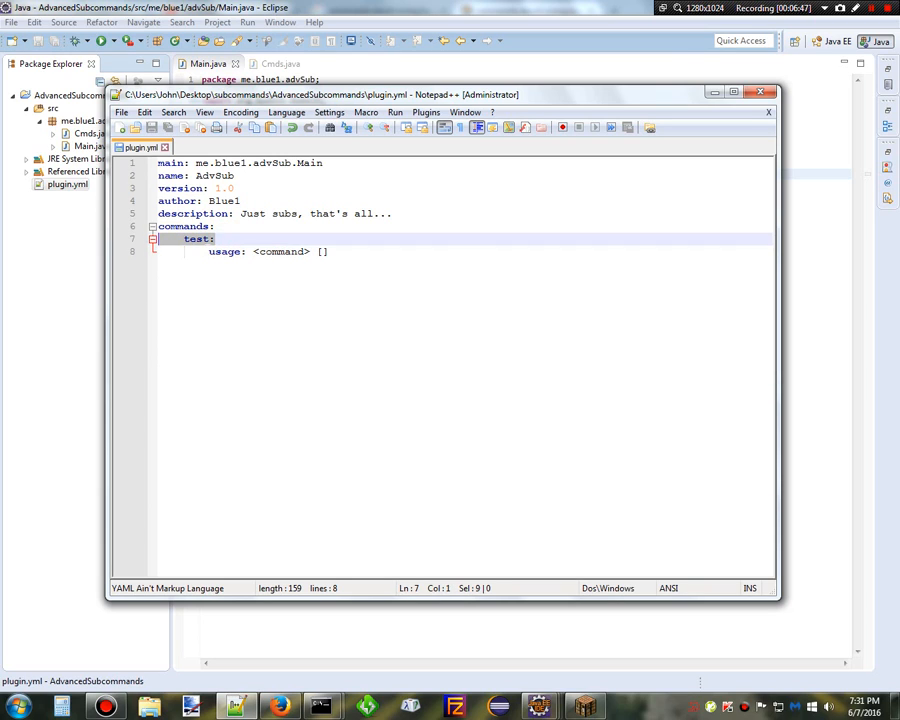
- Inspect the test command's usage line in plugin.yml, then close the file
left_click(322, 252)
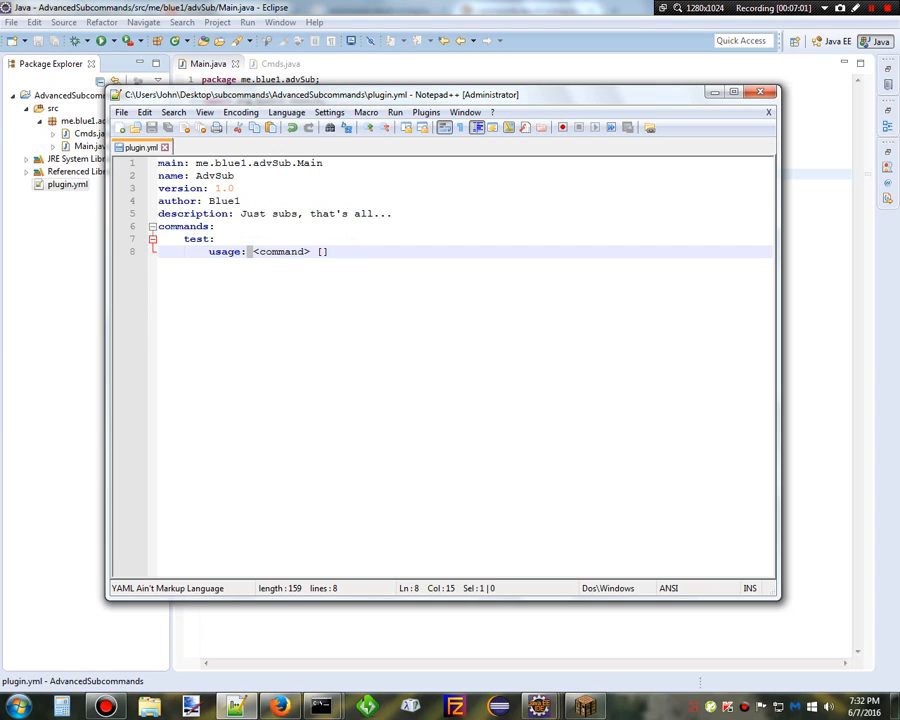
left_click(256, 252)
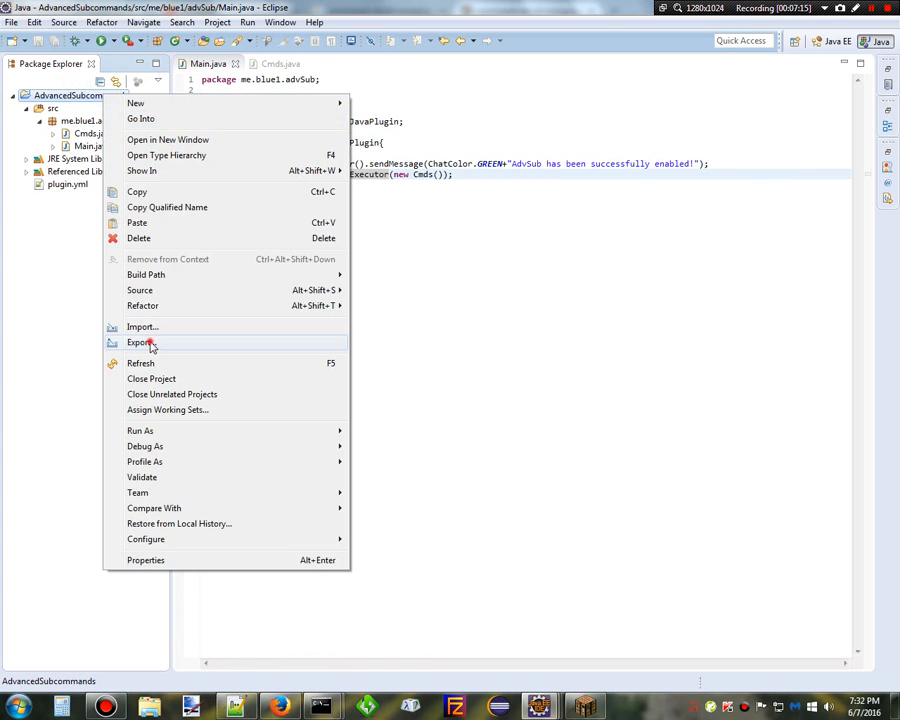
- Export the AdvancedSubcommands project as a JAR
left_click(138, 342)
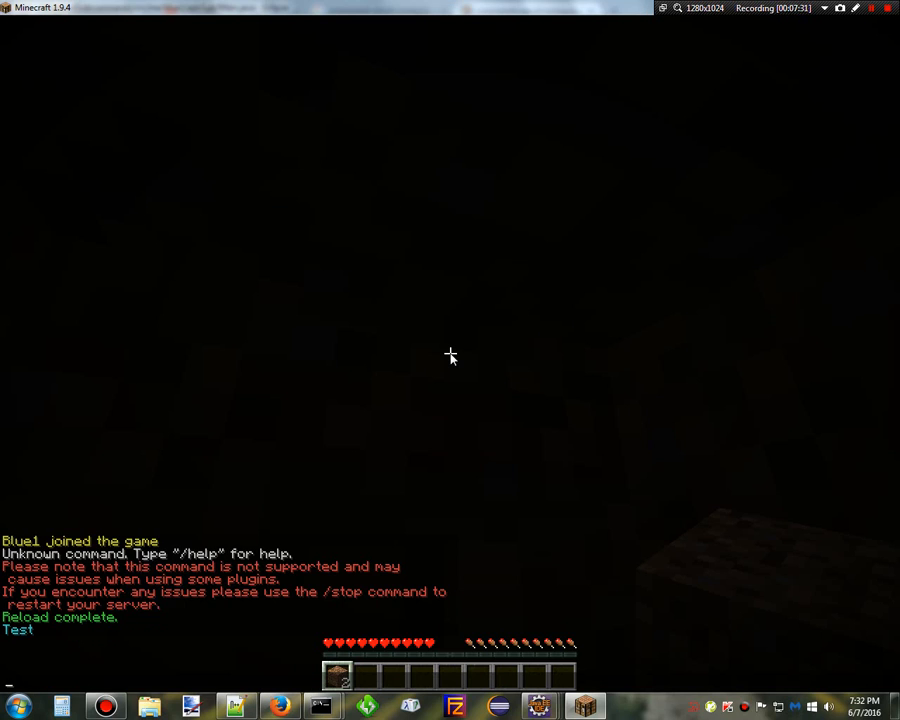
- Run /test and /help test in Minecraft chat to see the Test reply and usage
type("/test")
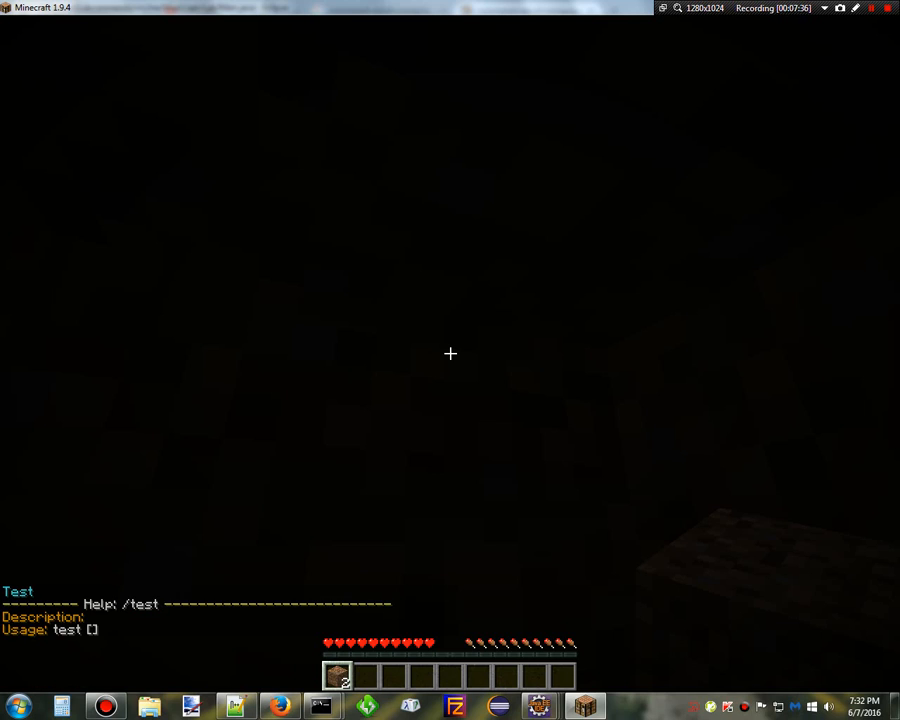
type("/help test")
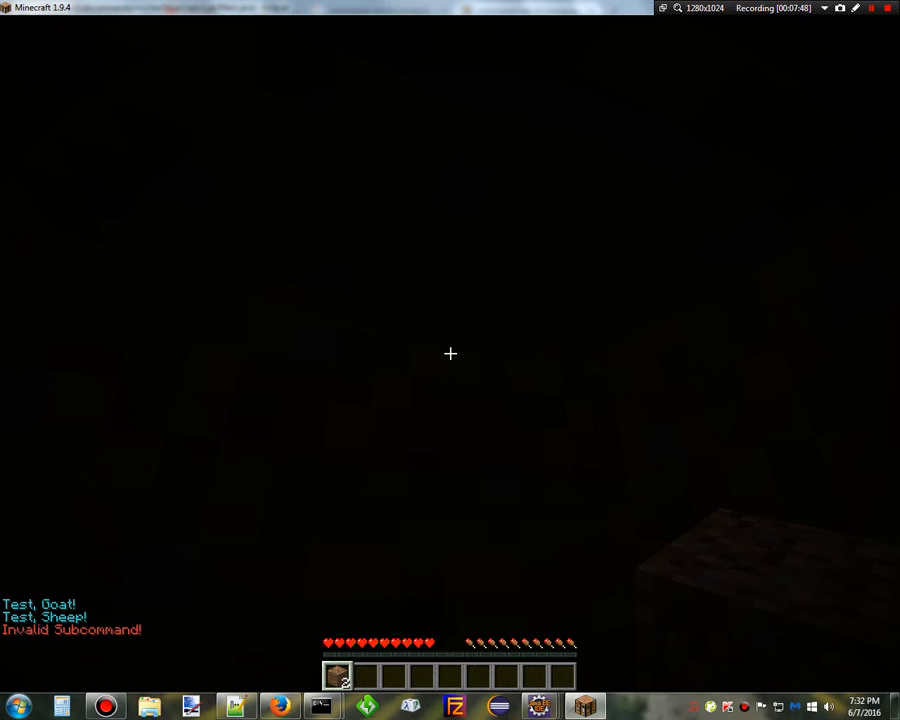
- Run /test cow and /test goat cow to get Invalid Subcommand! and Too many Subcommands!
type("/test cow")
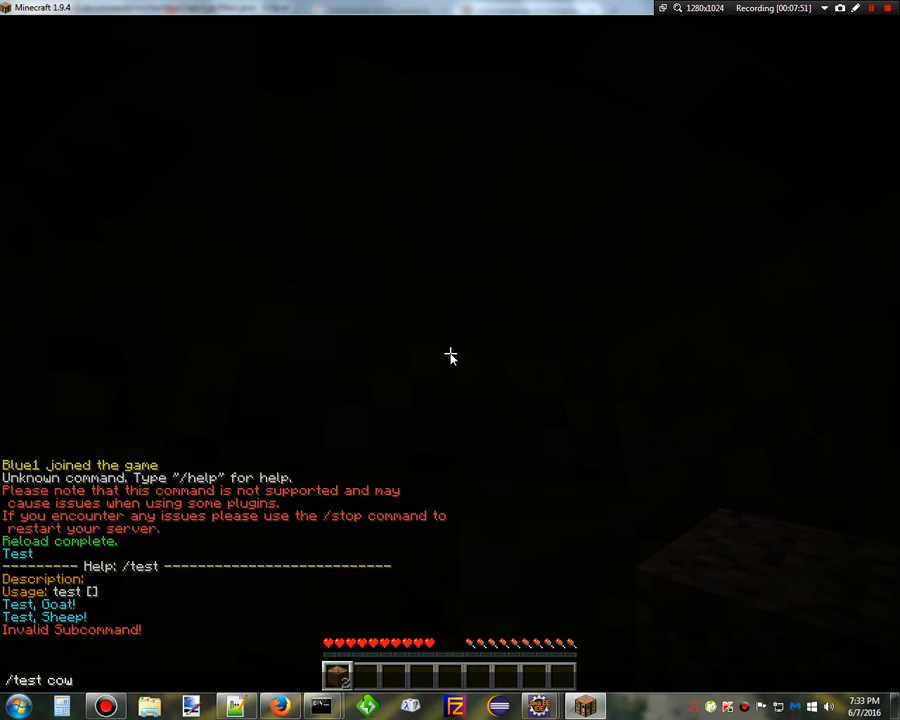
key("Backspace")
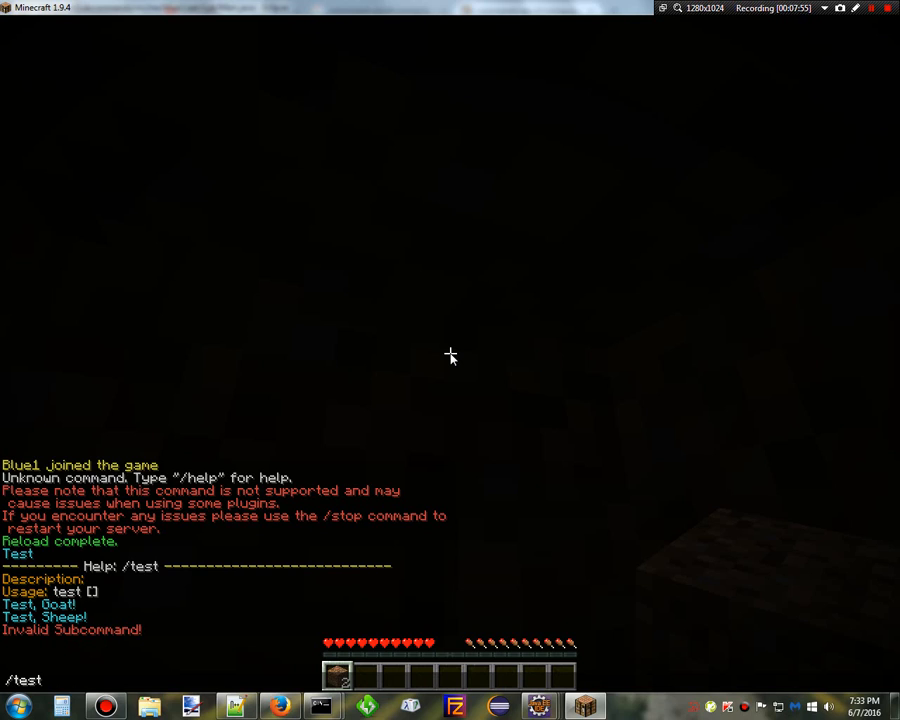
type("cow")
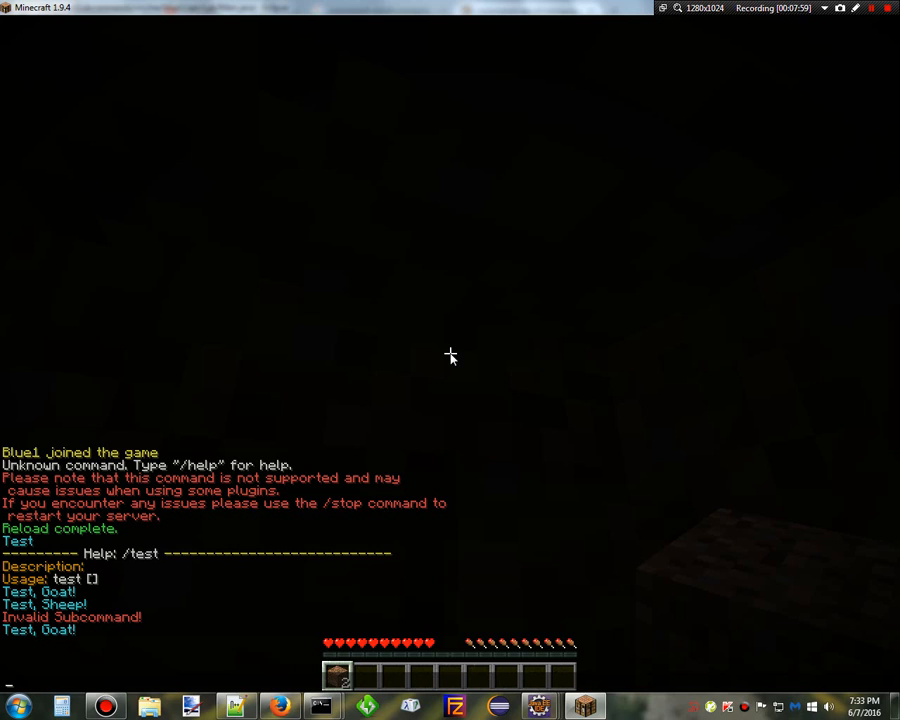
type("/test goat cow")
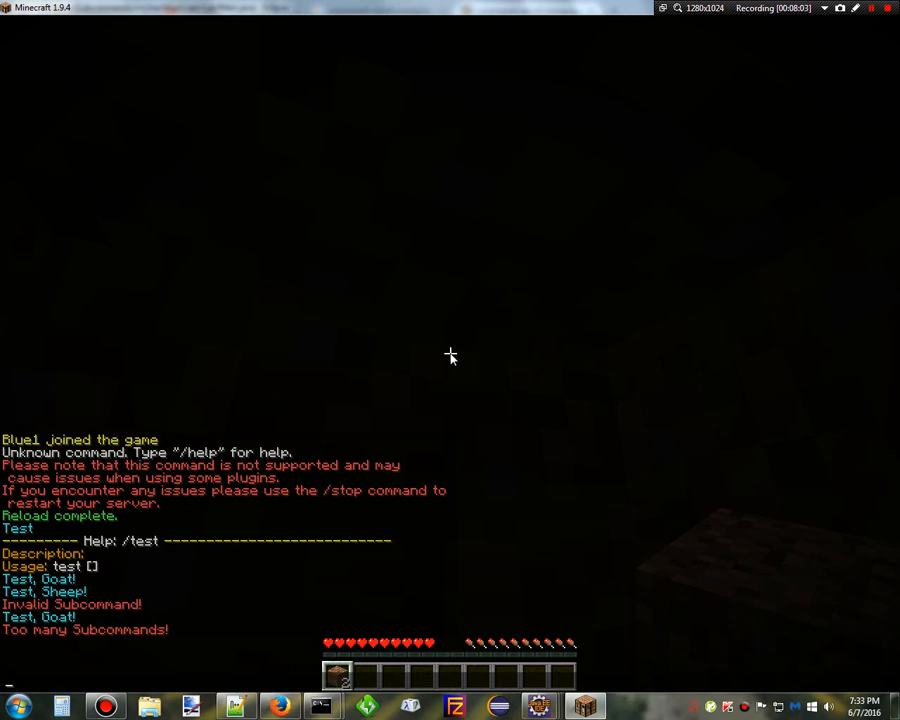
mouse_move(88, 624)
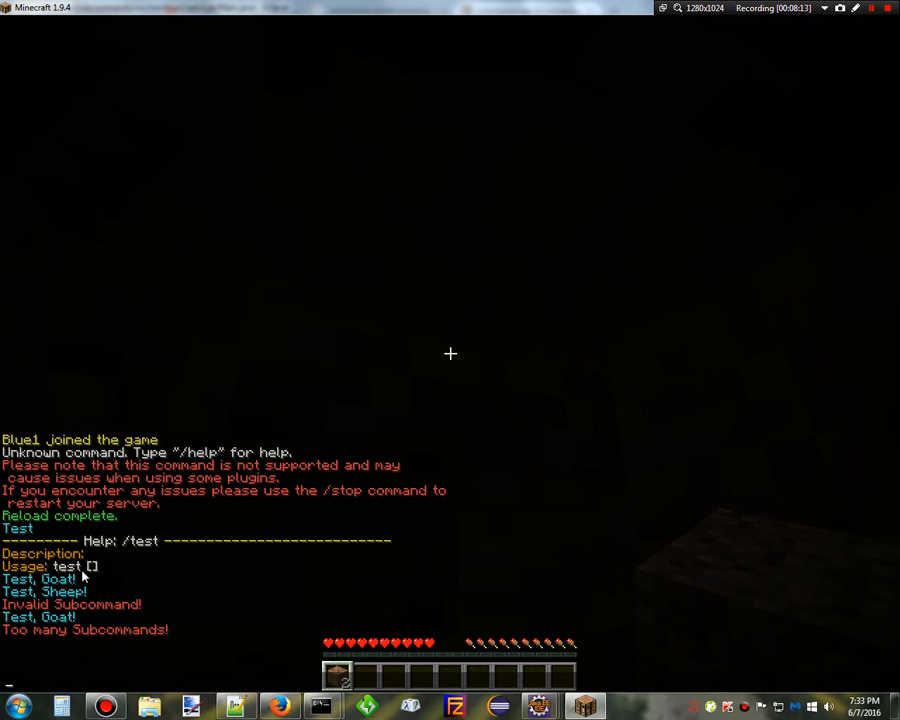
mouse_move(10, 664)
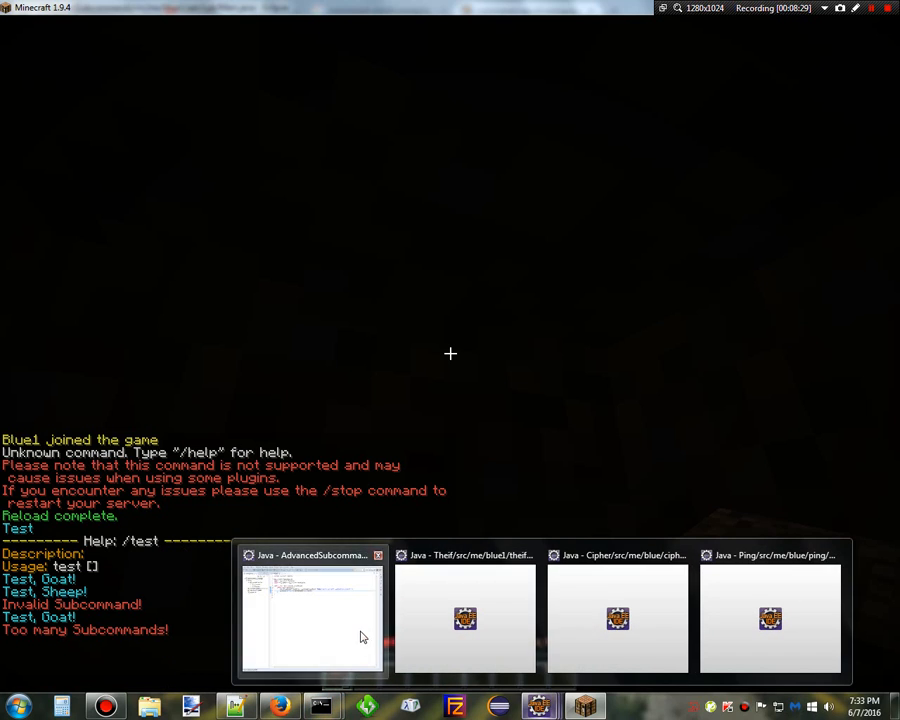
- Review the 'test' command name check in Cmds.java back in Eclipse
left_click(310, 604)
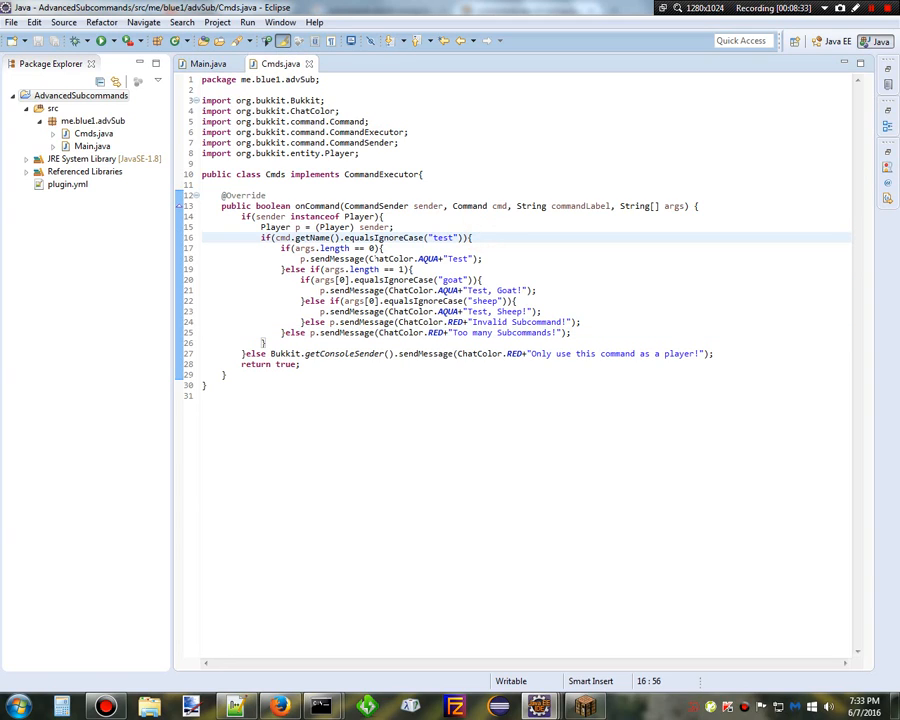
left_click(432, 236)
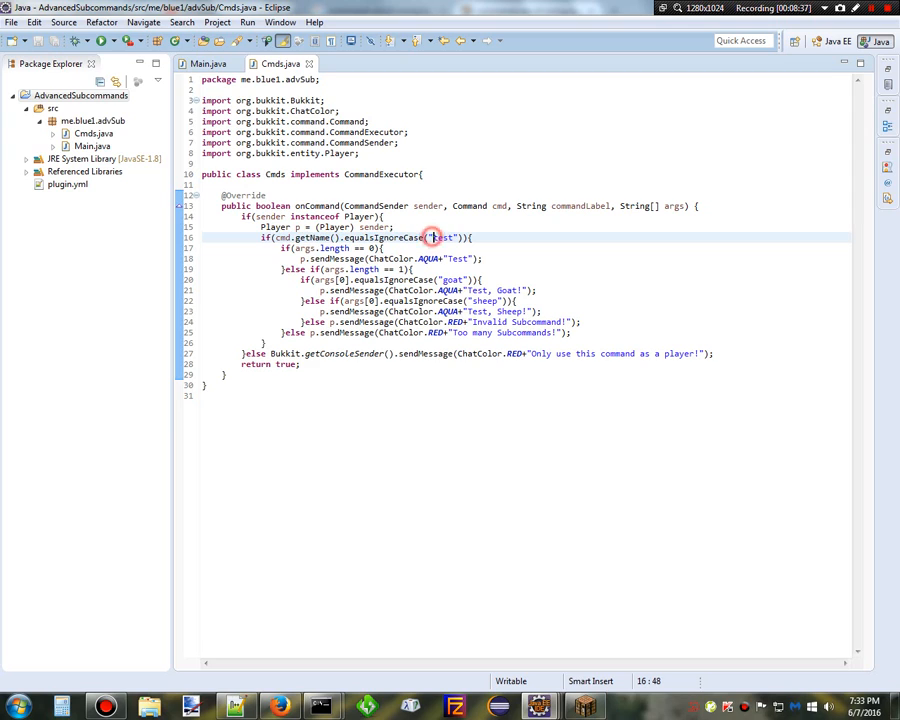
double_click(456, 236)
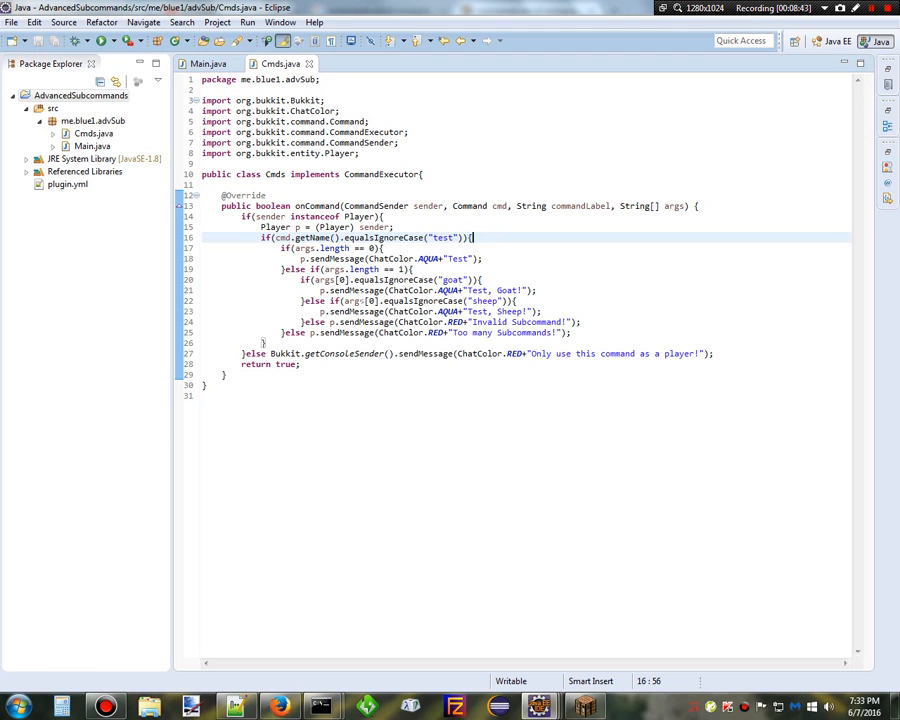
left_click(578, 704)
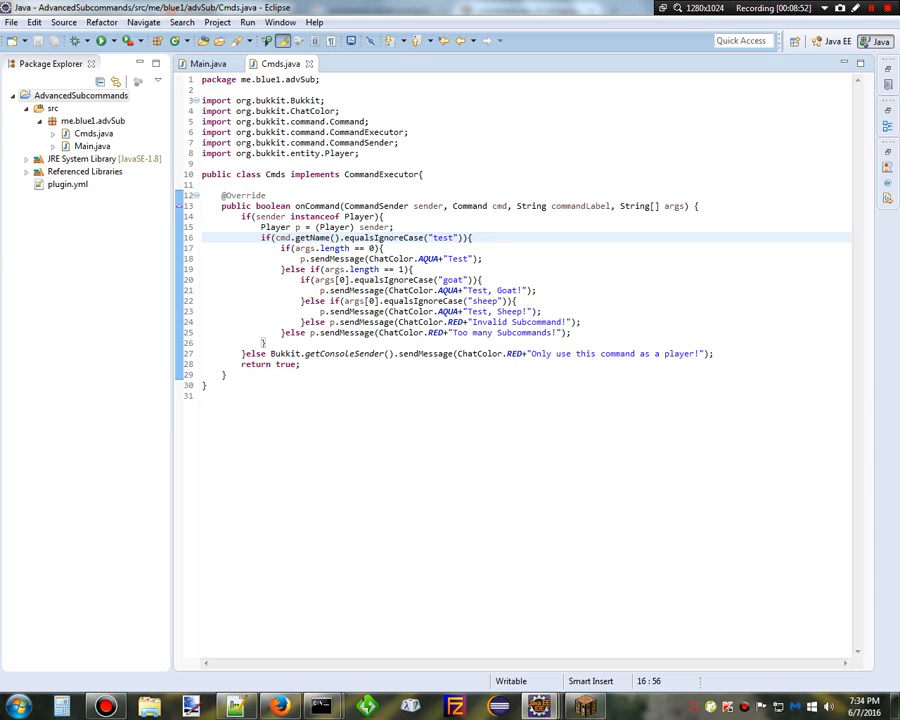
- Review the single-argument check and 'Too many Subcommands!' branch, ending in Main.java's executor registration
left_click(428, 268)
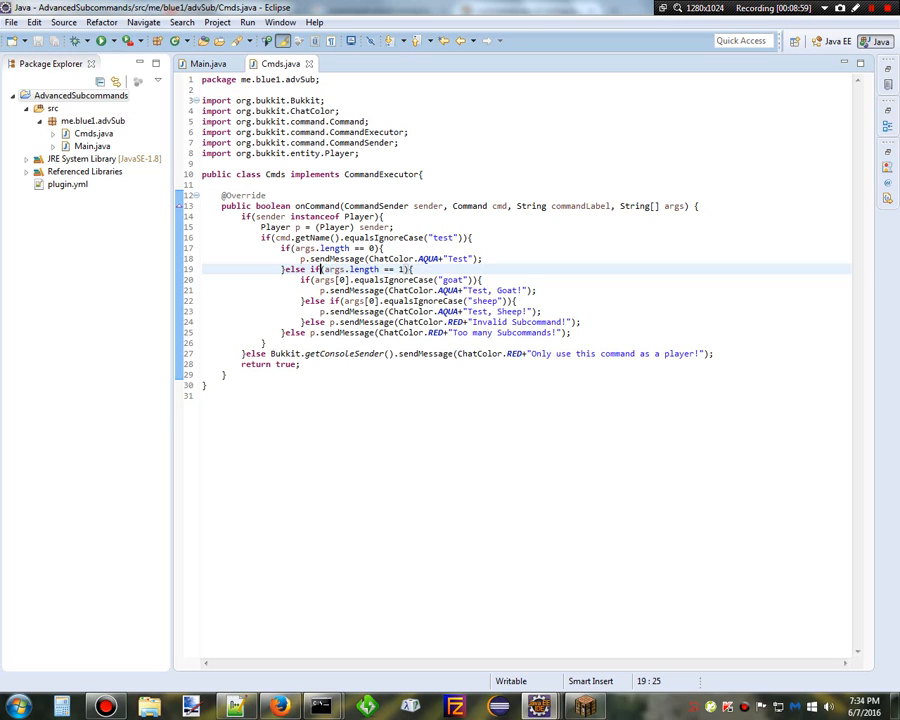
left_click(294, 332)
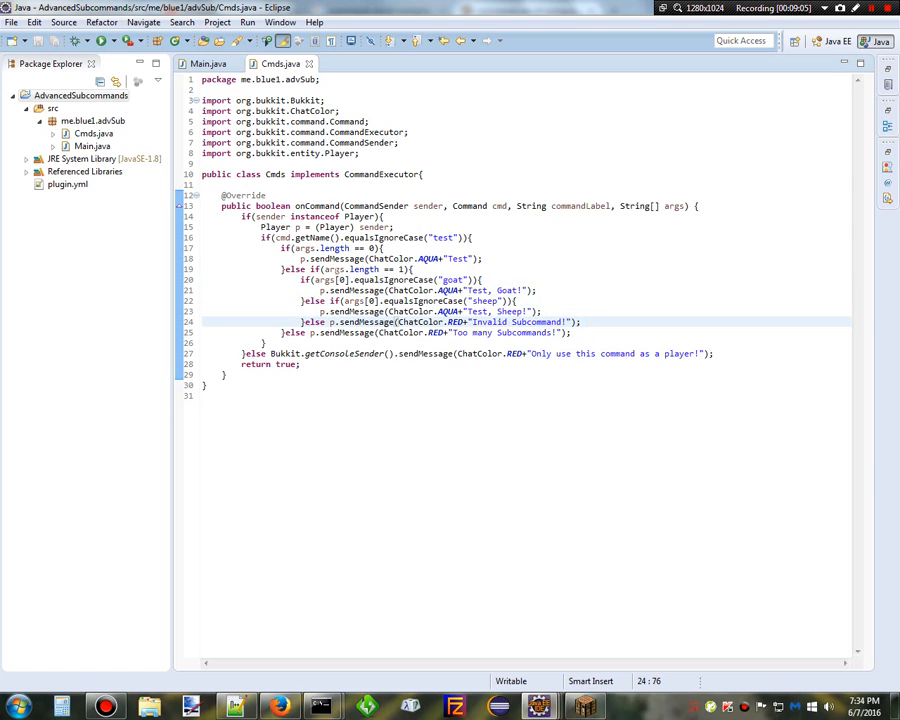
left_click(208, 62)
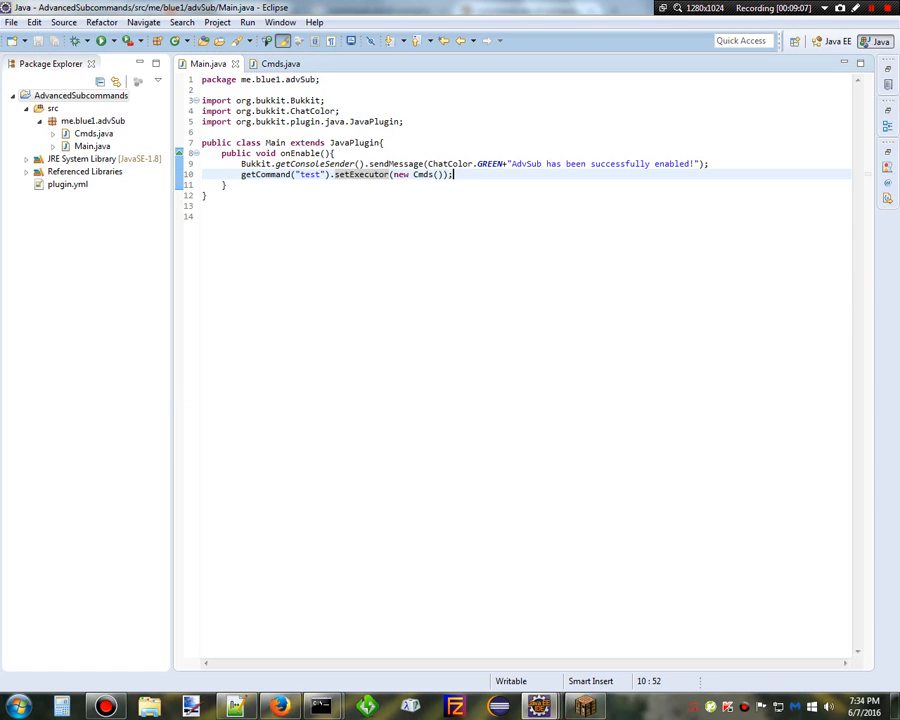